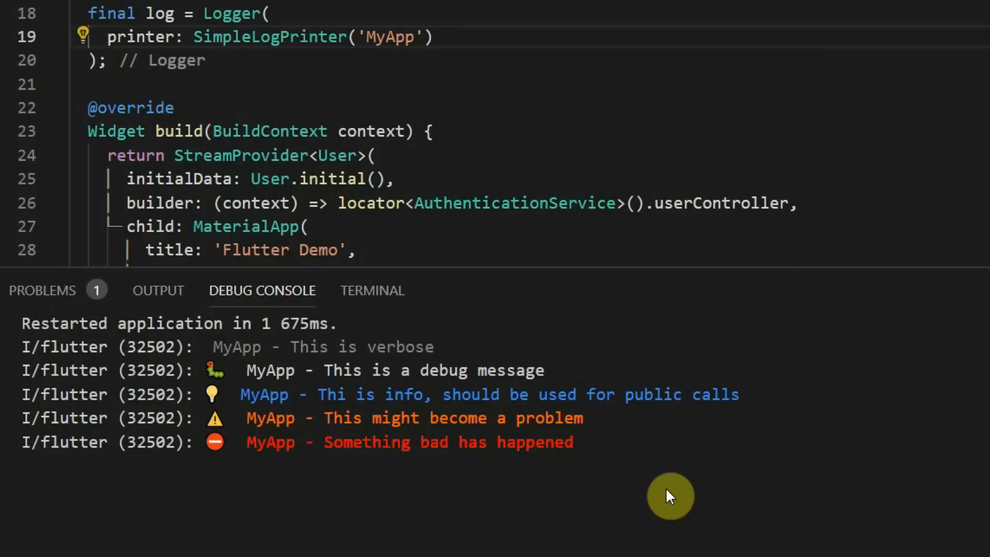
- Bring up pubspec.yaml showing the logger ^0.6.0 dependency
left_click(186, 12)
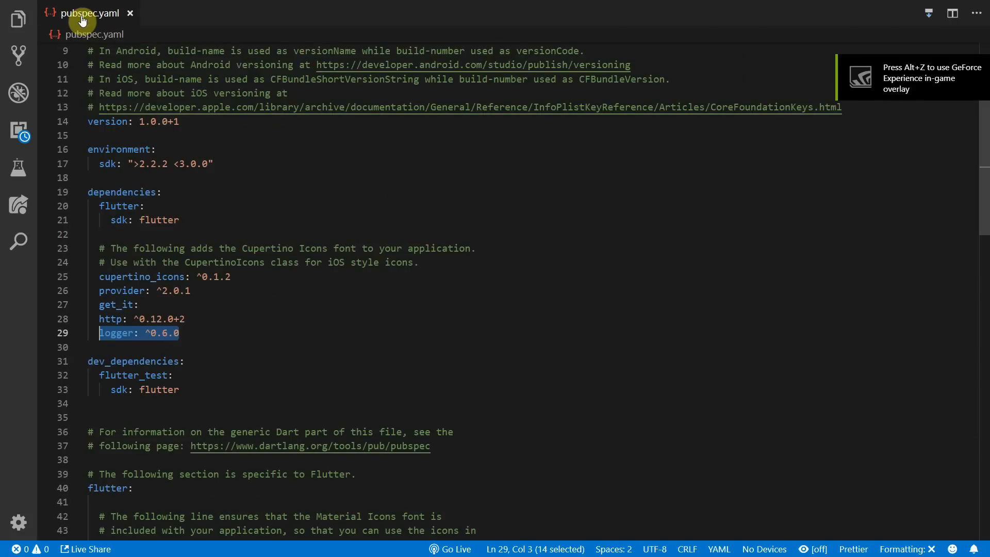
- Re-add the logger: ^0.6.0 dependency, then read through the Flutter logging guide article
key("Delete")
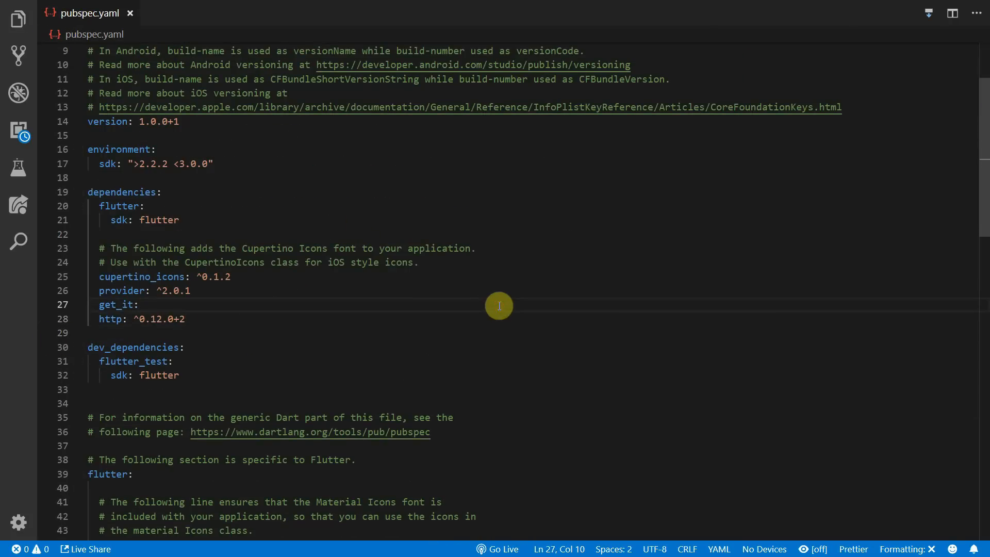
type("logger: ^0.6.0")
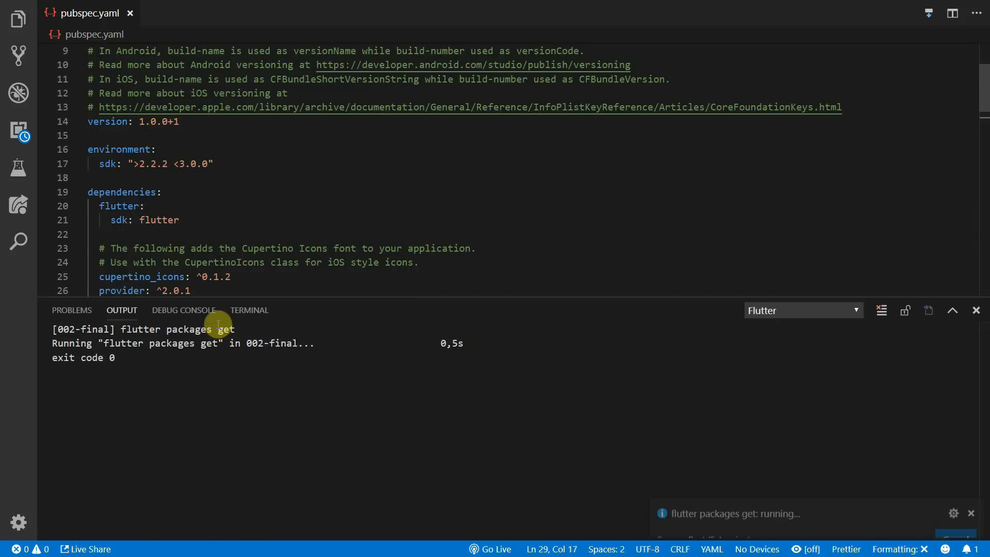
left_click(87, 546)
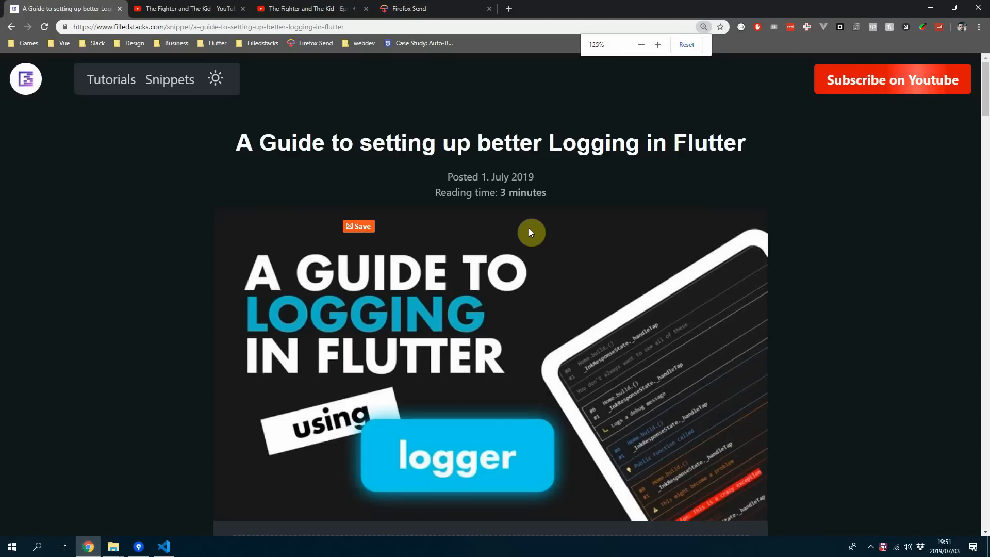
scroll("down", 3)
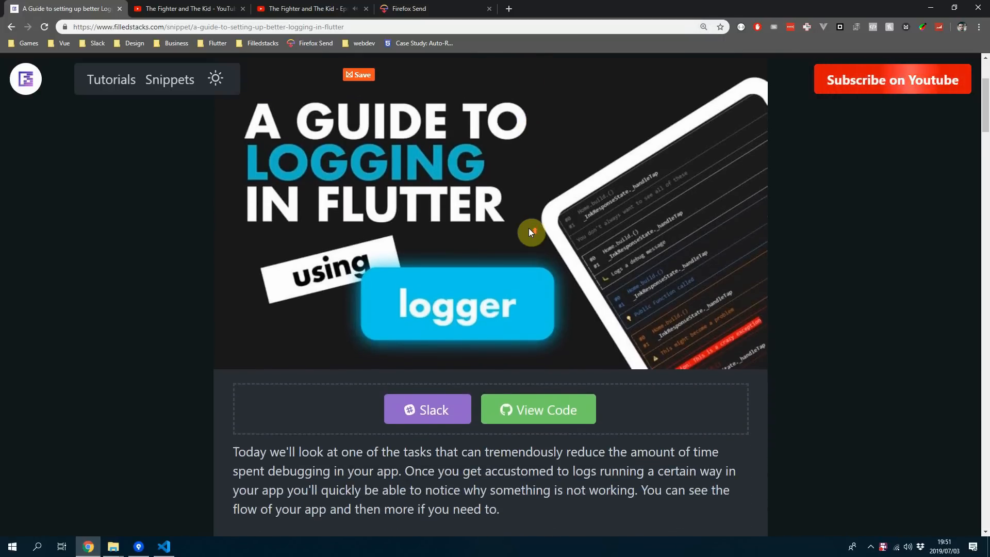
- In main.dart add home: Scaffold with a FloatingActionButton and empty onPressed
left_click(164, 551)
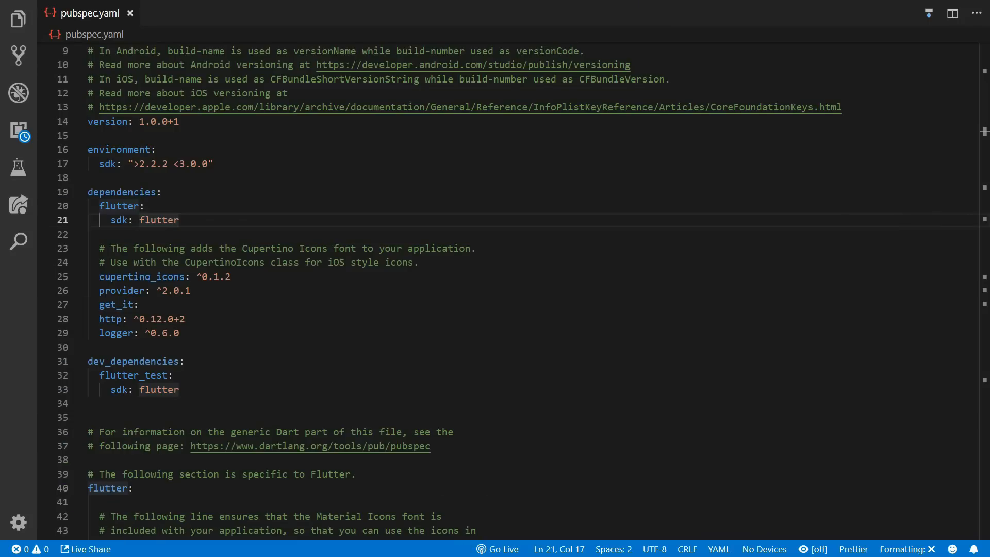
left_click(185, 12)
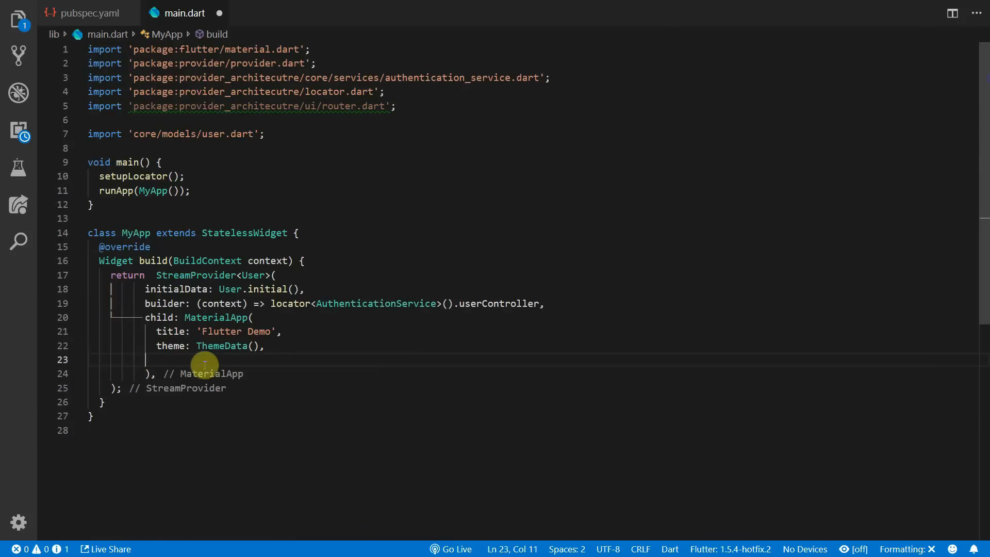
type("home: Scaffold(")
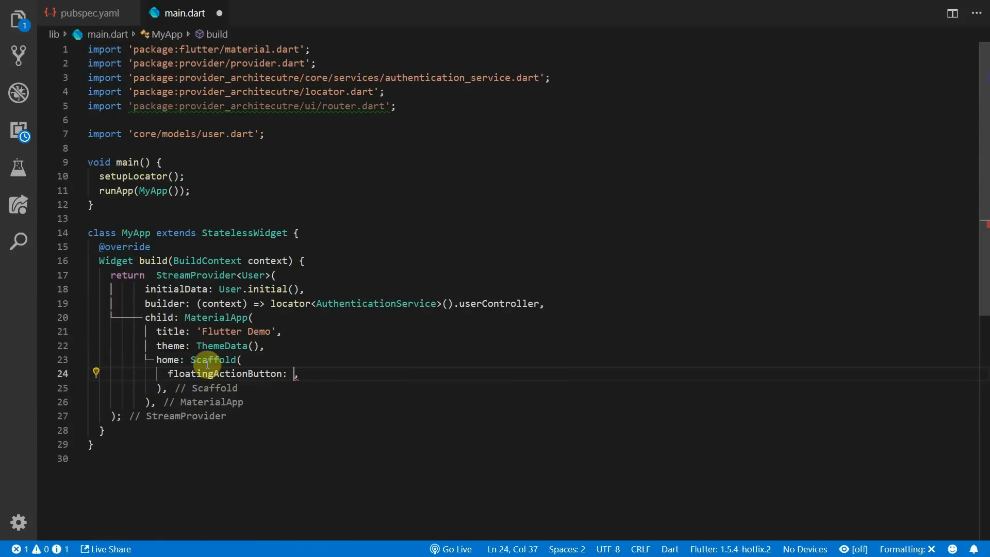
type("FloatingActionButton(onPressed: (){}")
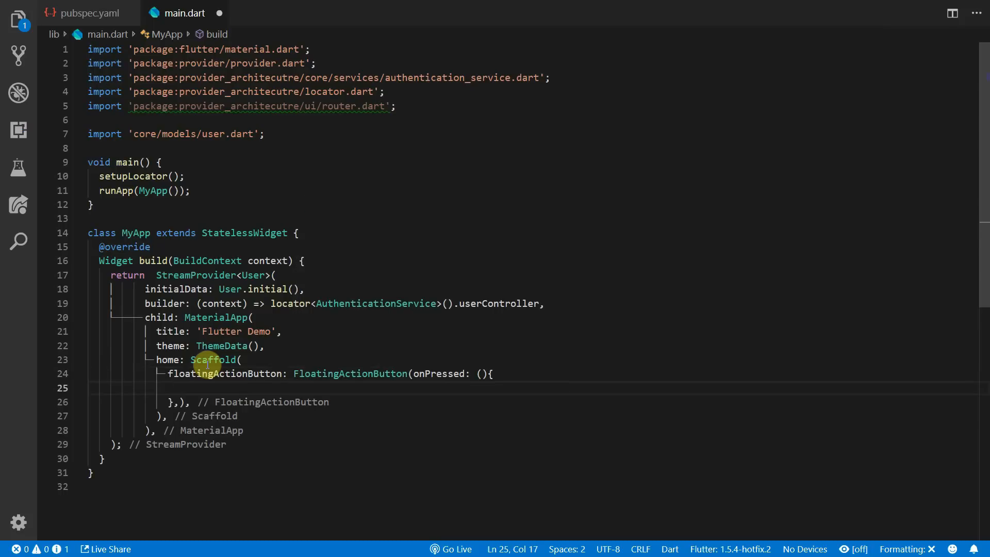
- Declare final log = Logger() with its import and log verbose and debug messages on press
type("final log = Logger(log)")
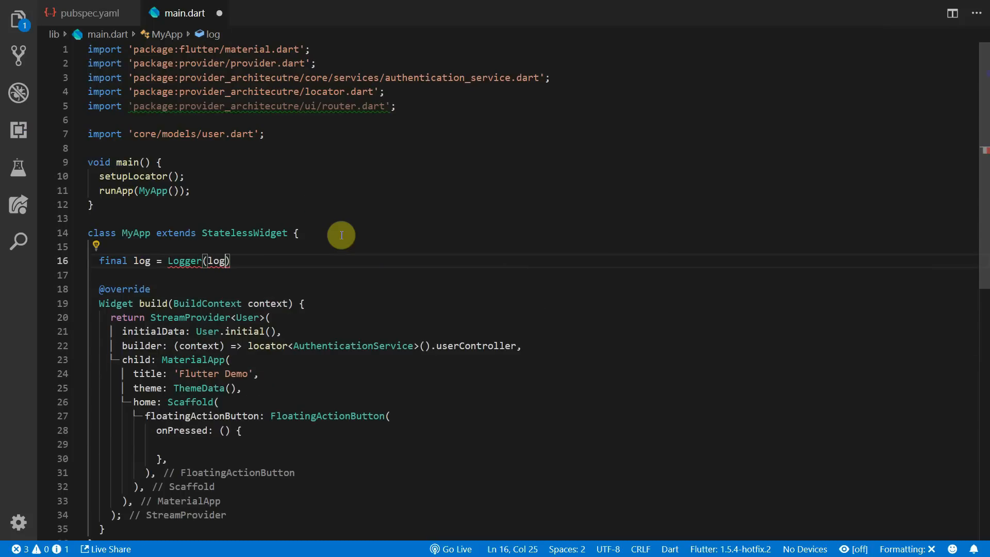
key("Backspace")
type("log.v('")
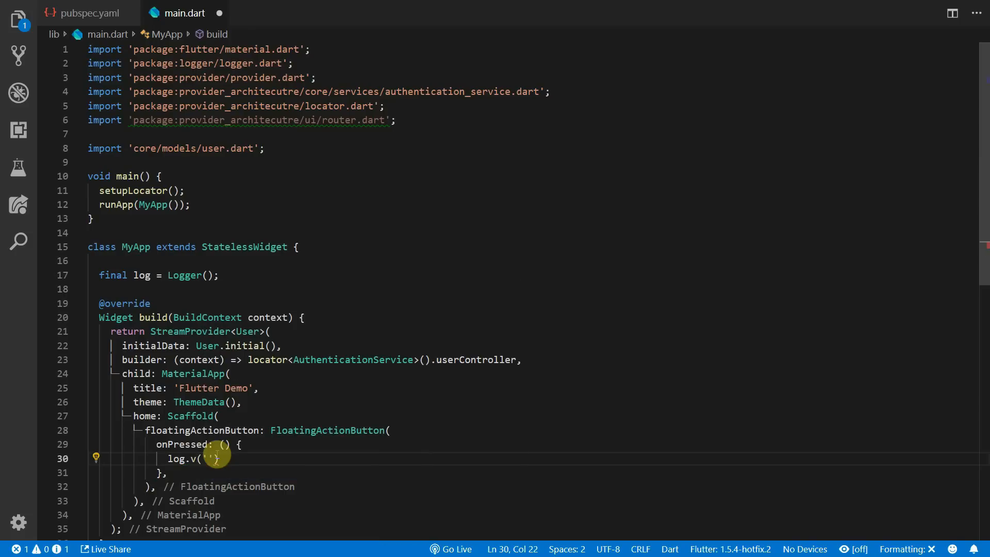
type("This is verbs")
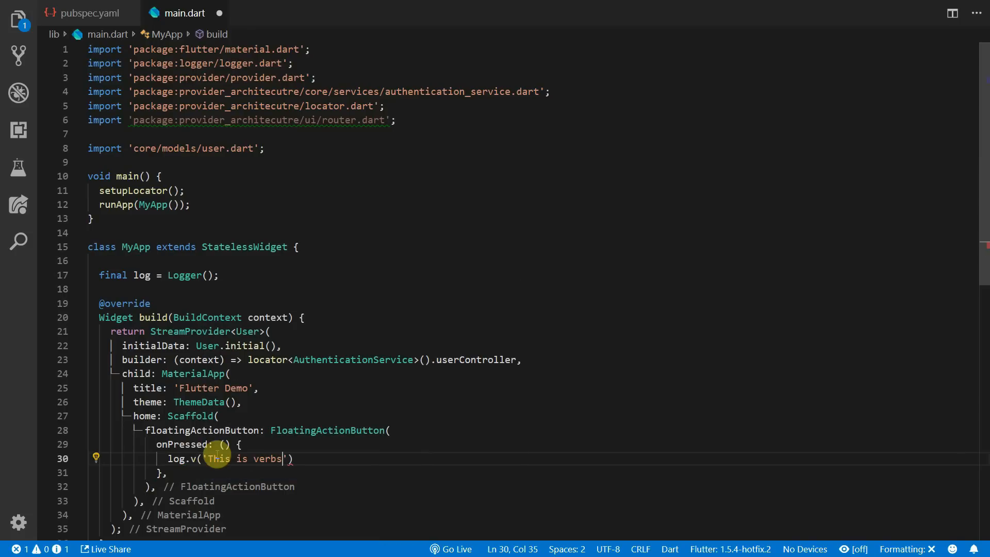
type("ose');")
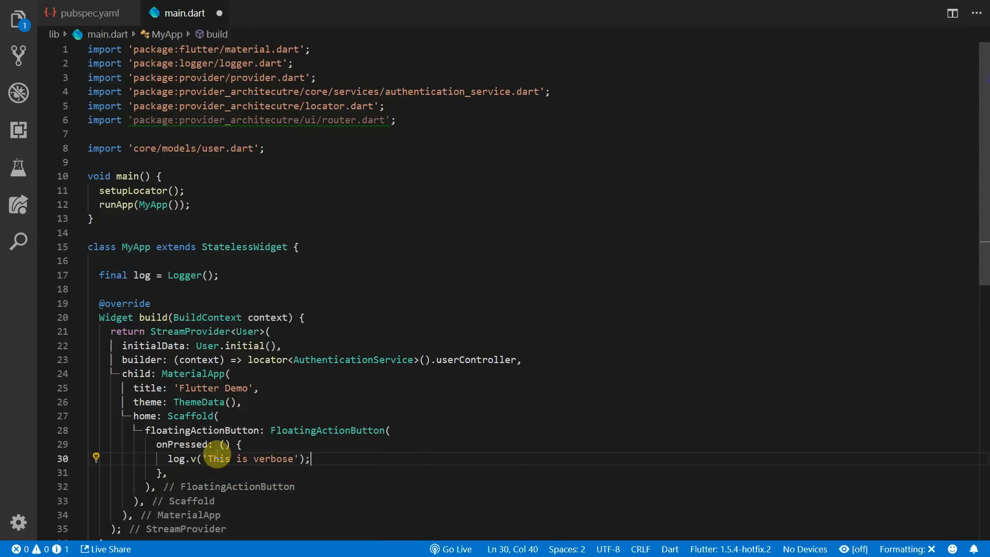
type("log.d('This is a debug m")
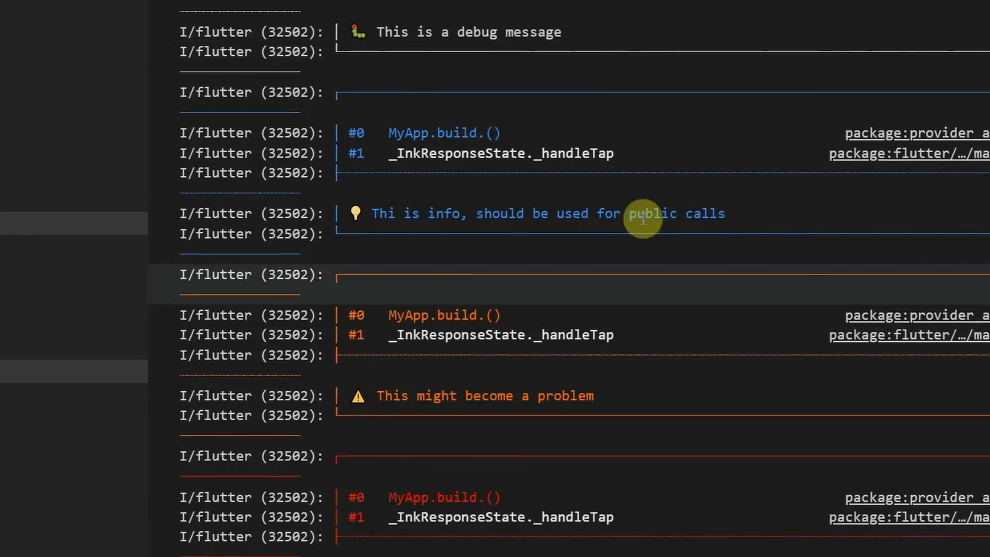
- Inspect the PrettyPrinter log blocks in the Debug Console and select the Logger constructor
scroll("up", 3)
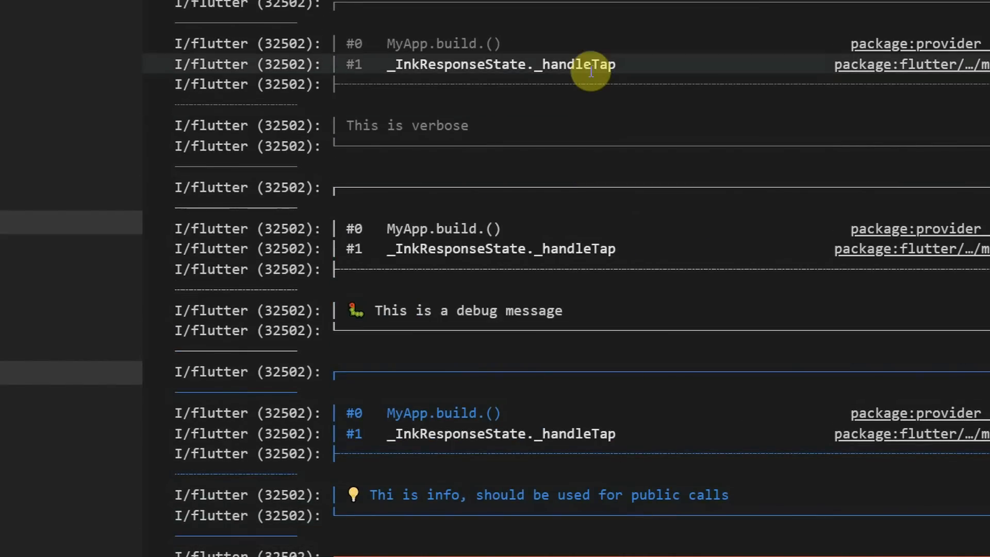
double_click(454, 310)
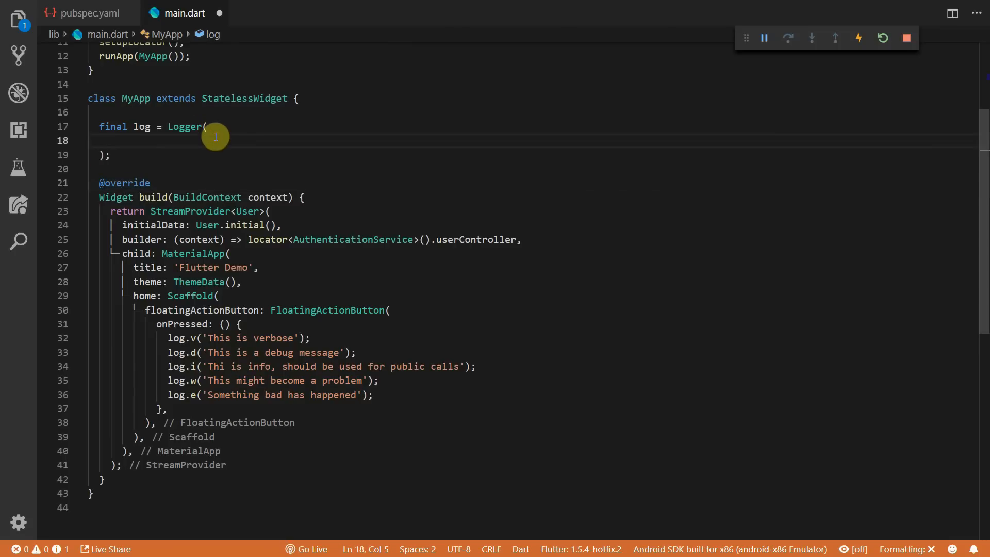
- Give Logger a PrettyPrinter with methodCount 0, errorMethodCount 3, lineLength 50, colors true, printEmojis true
type("printer:")
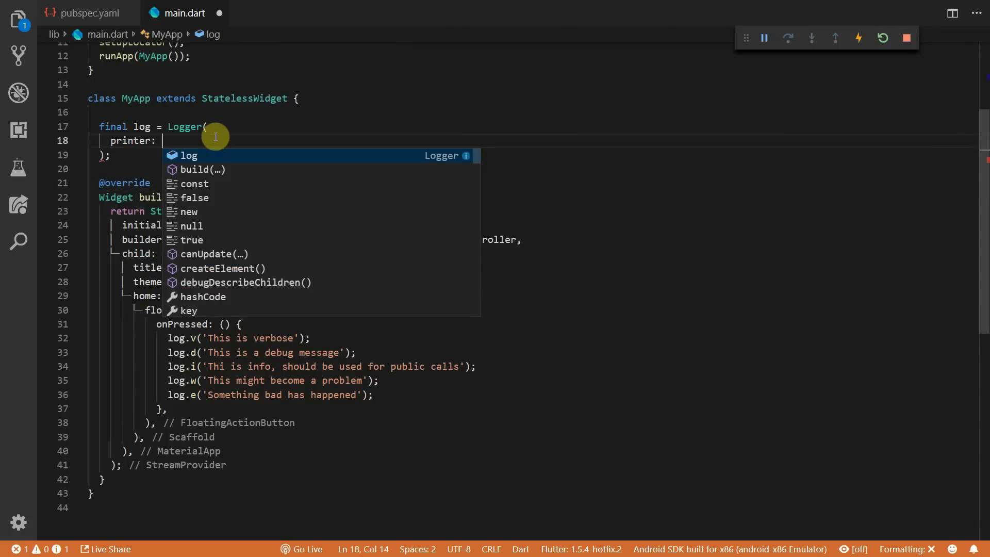
type("PrettyPrinter(")
type("methodCount: 0")
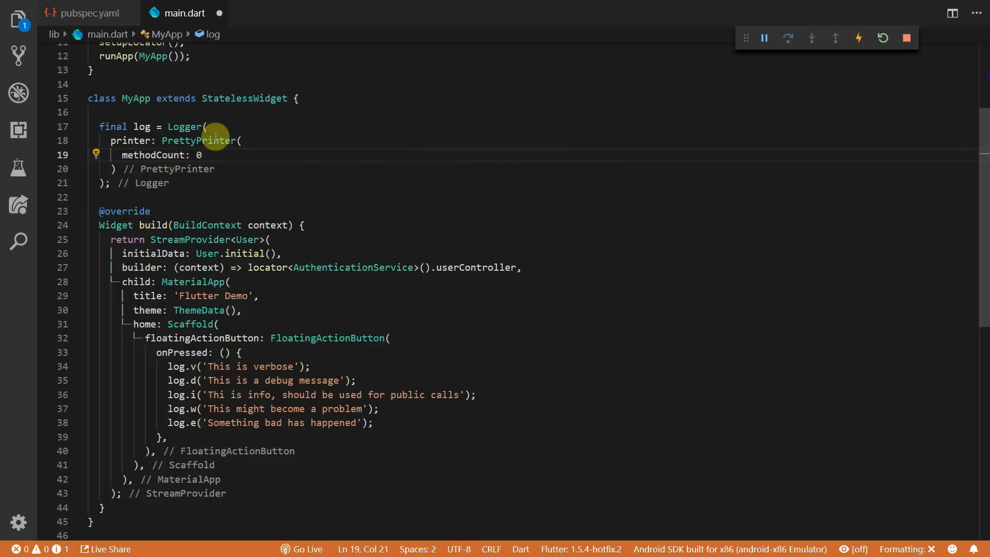
type("errorMethodCount: 3,")
type("lineLength:")
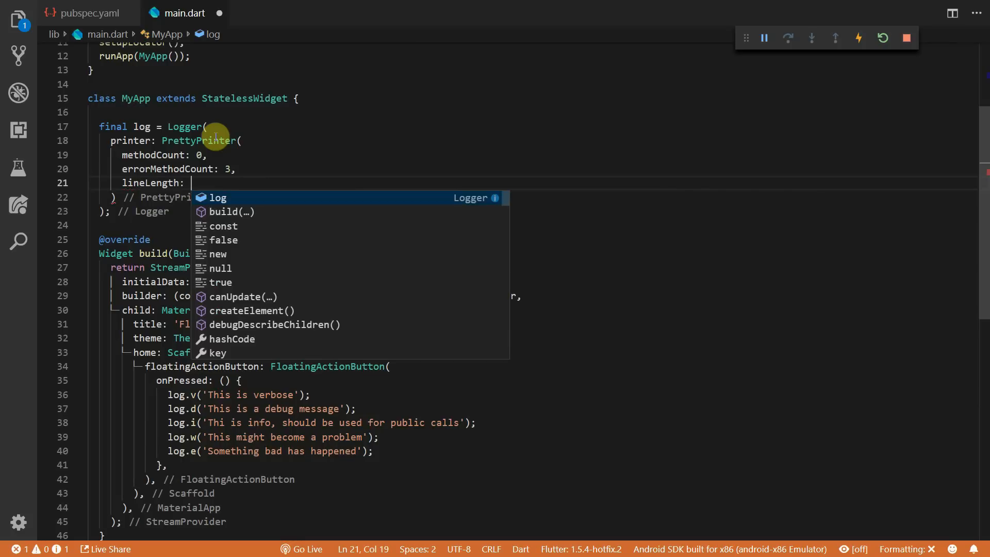
type("50,")
type("colors:")
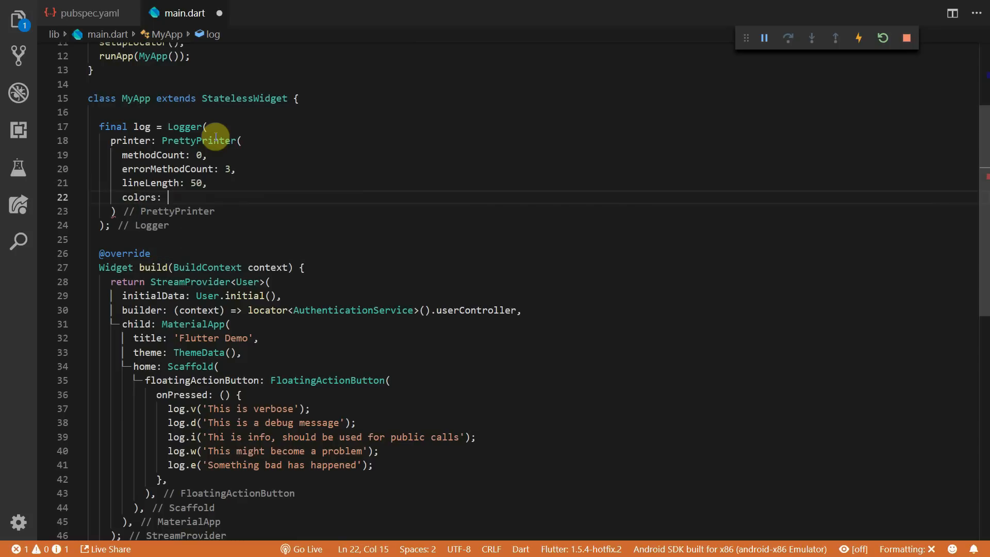
type("true,")
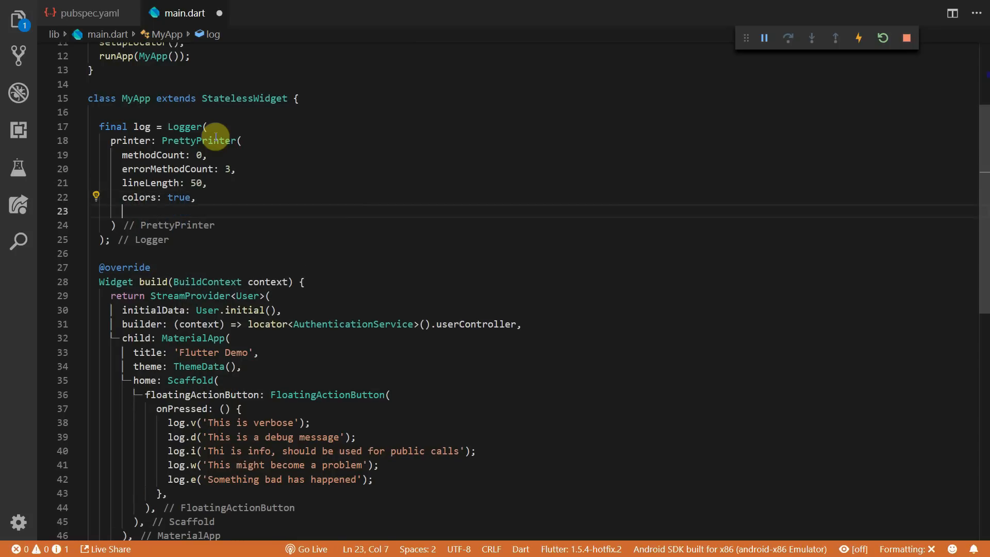
type("printEmojis:")
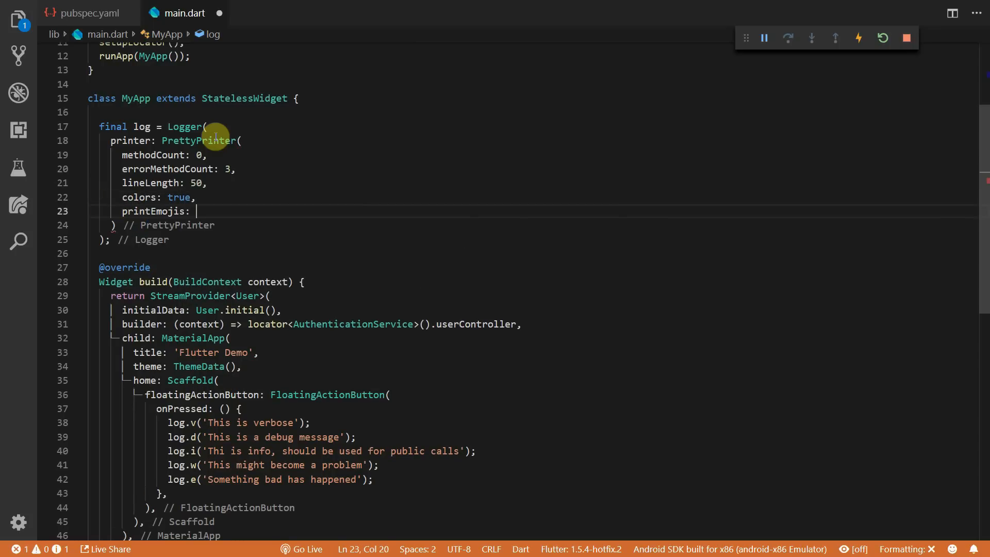
type("true,")
type("printTime:")
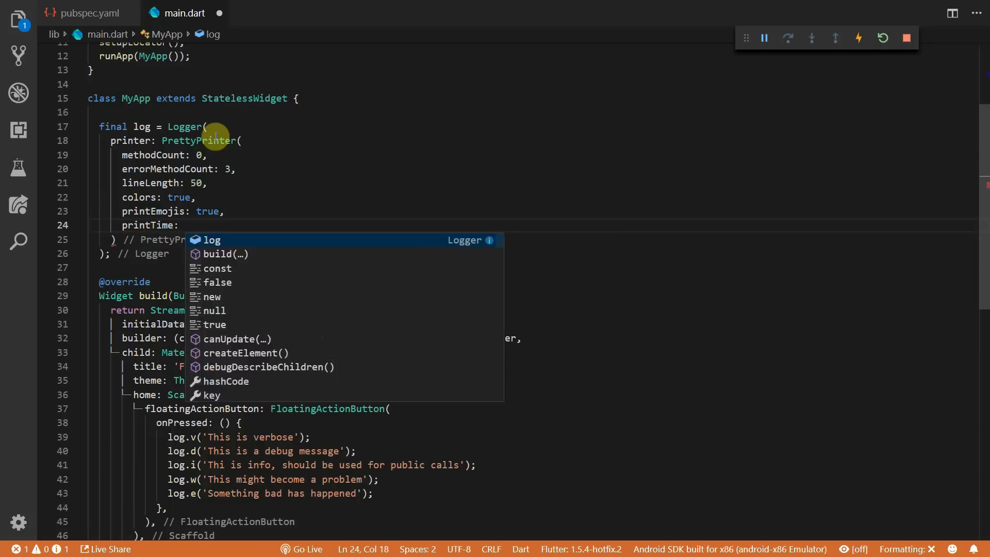
- Hot restart to see compact emoji log blocks, then start a new logger.dart file
left_click(882, 38)
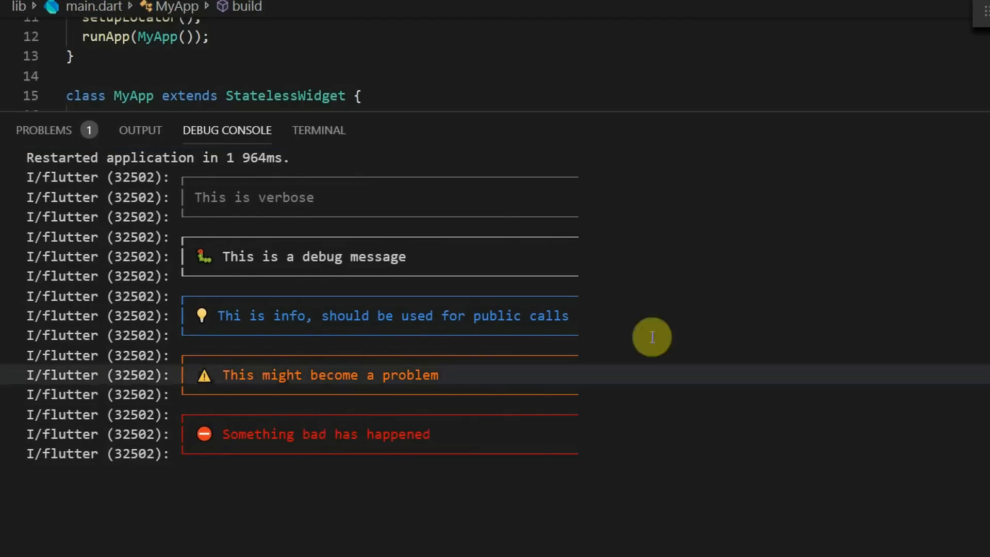
mouse_move(203, 282)
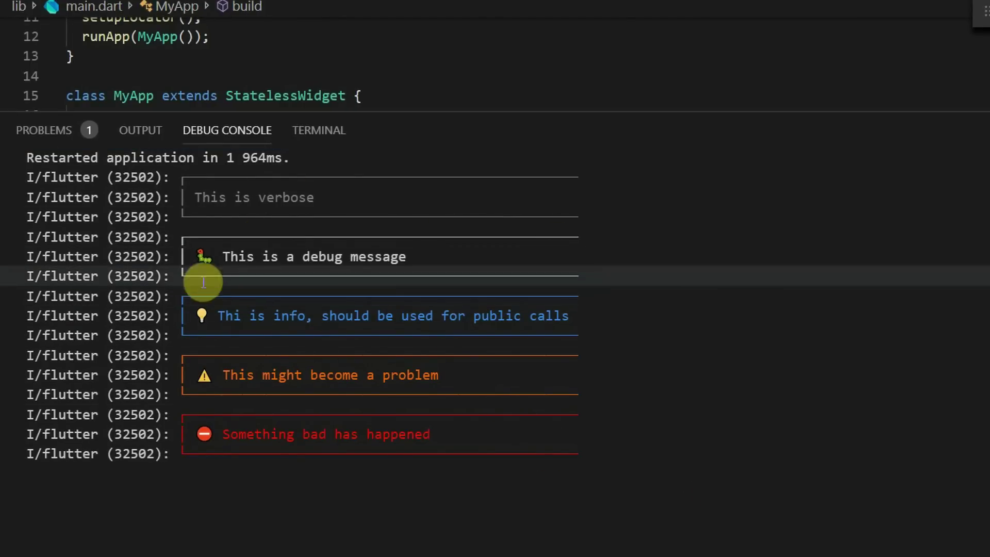
mouse_move(250, 227)
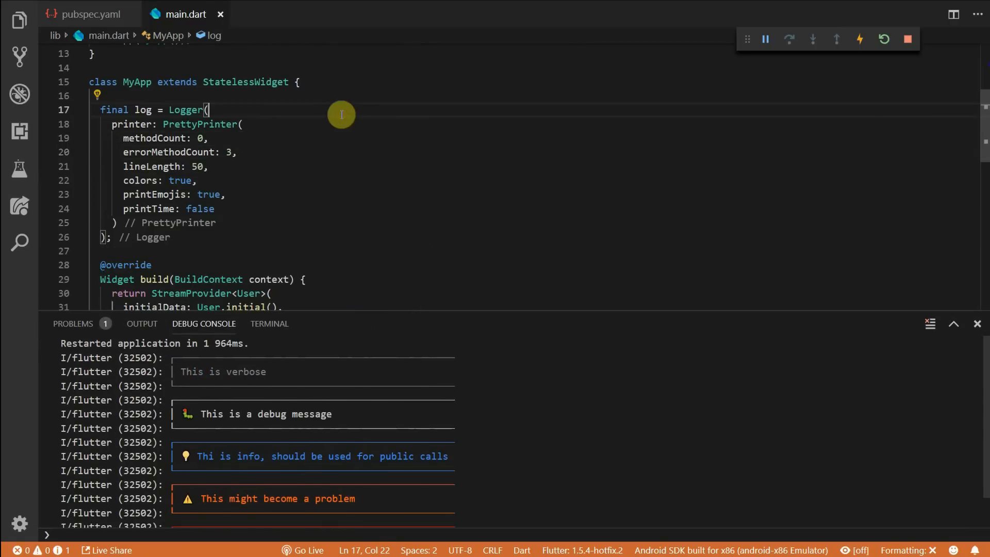
left_click(18, 19)
type("class SimpleLogPrinter")
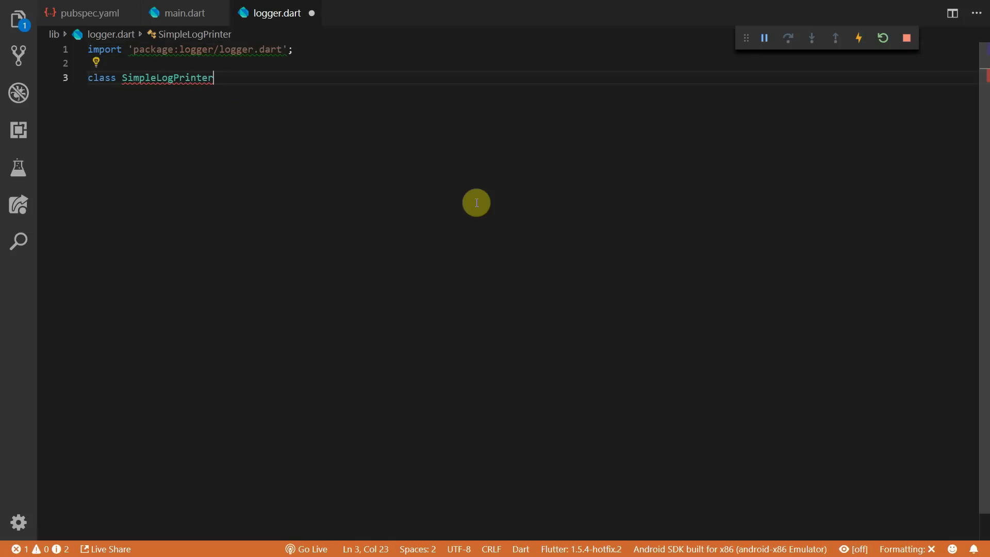
- Define SimpleLogPrinter extends LogPrinter whose log method just prints the message
type("extends LogPrinter {")
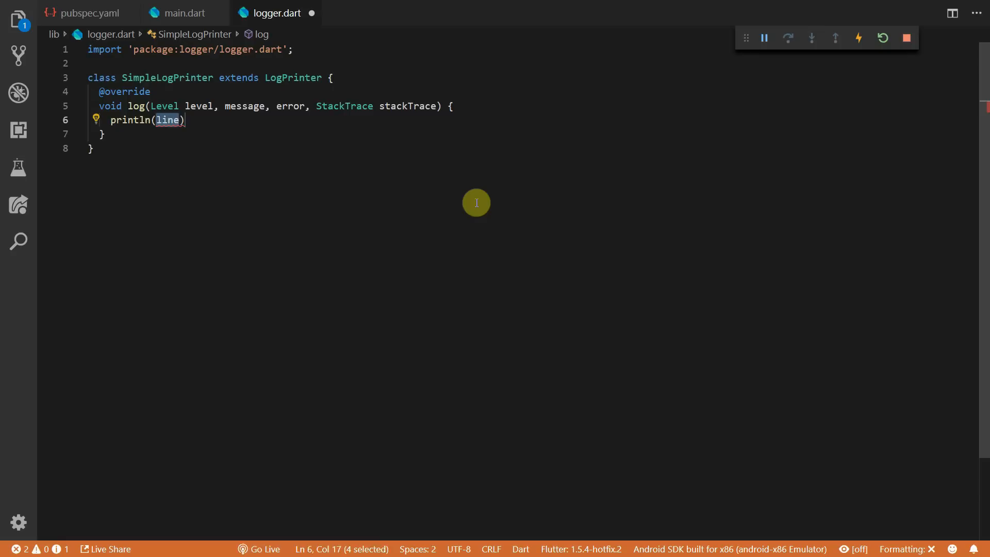
left_click(184, 13)
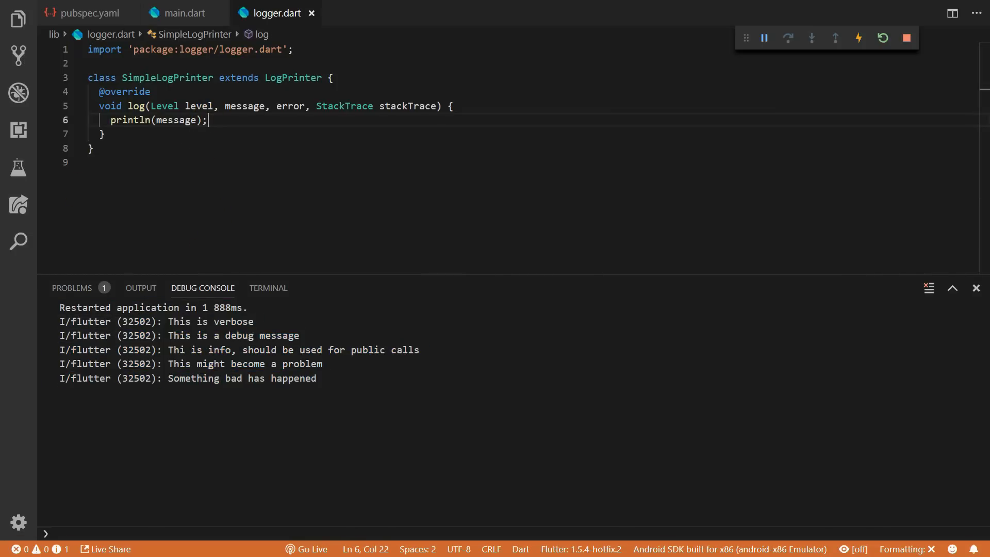
left_click(88, 547)
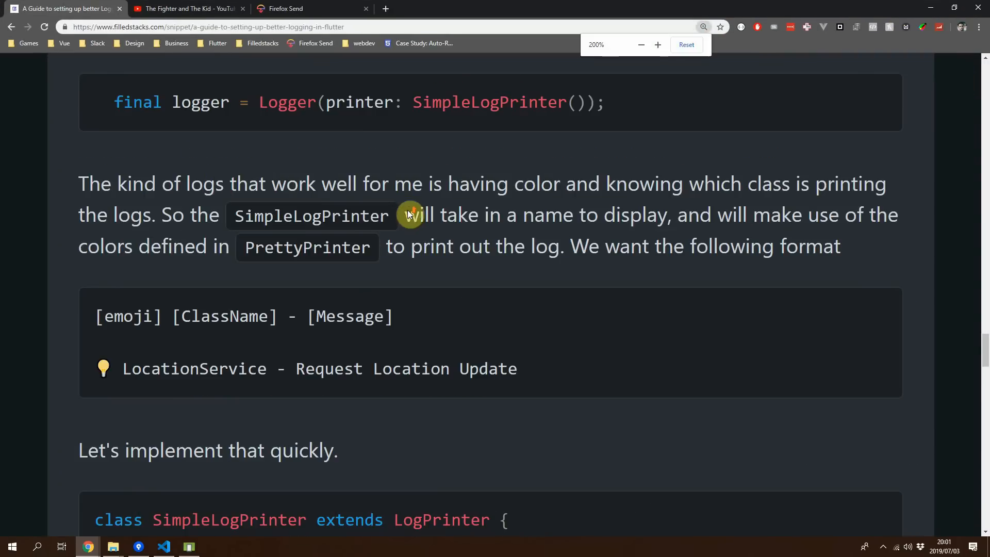
double_click(128, 317)
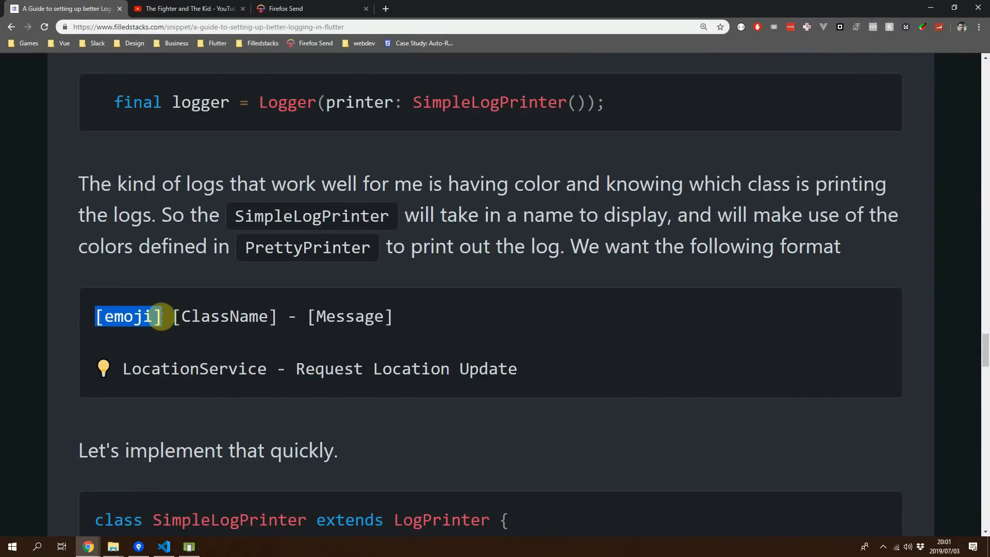
double_click(224, 316)
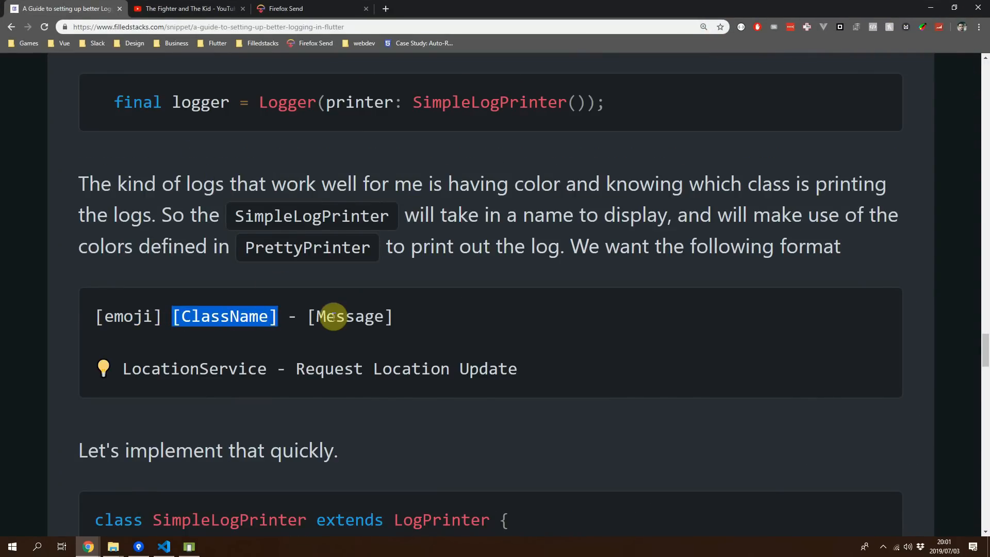
key("f11")
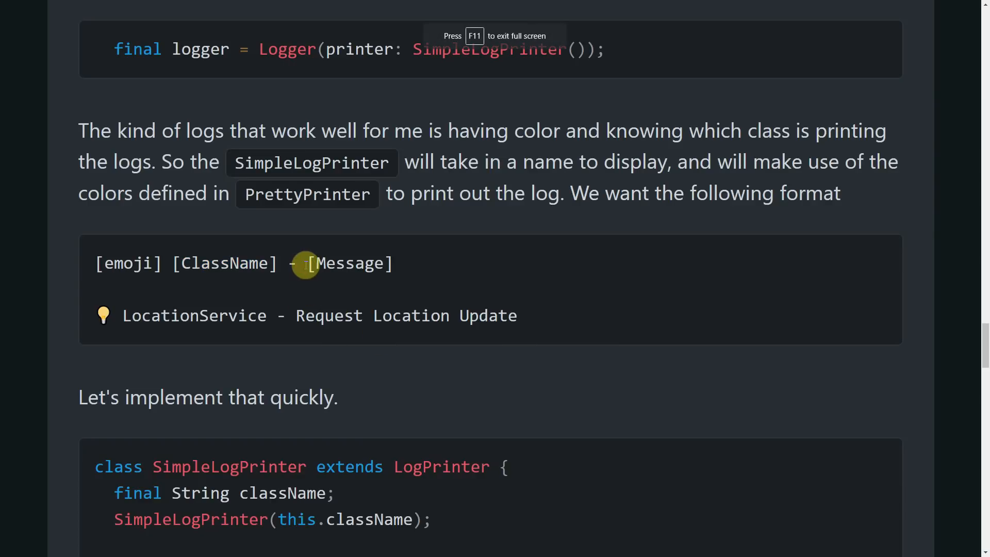
double_click(350, 263)
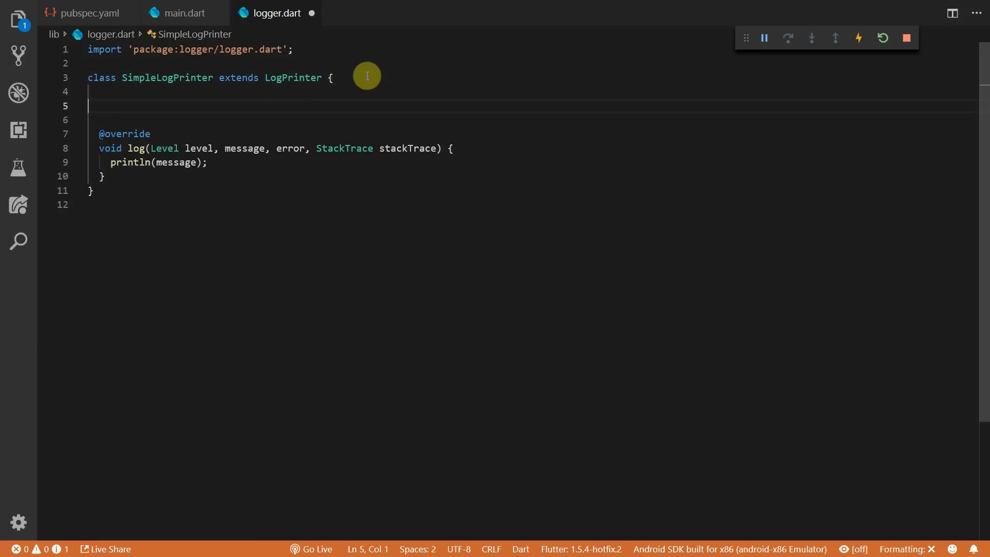
- Add a final String className field with its constructor and save logger.dart
type("final String className")
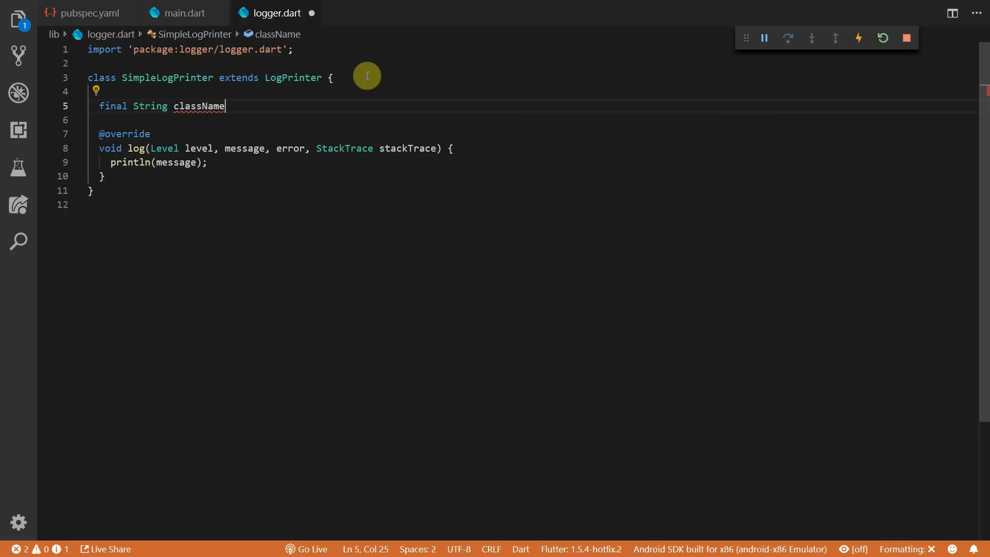
type(";")
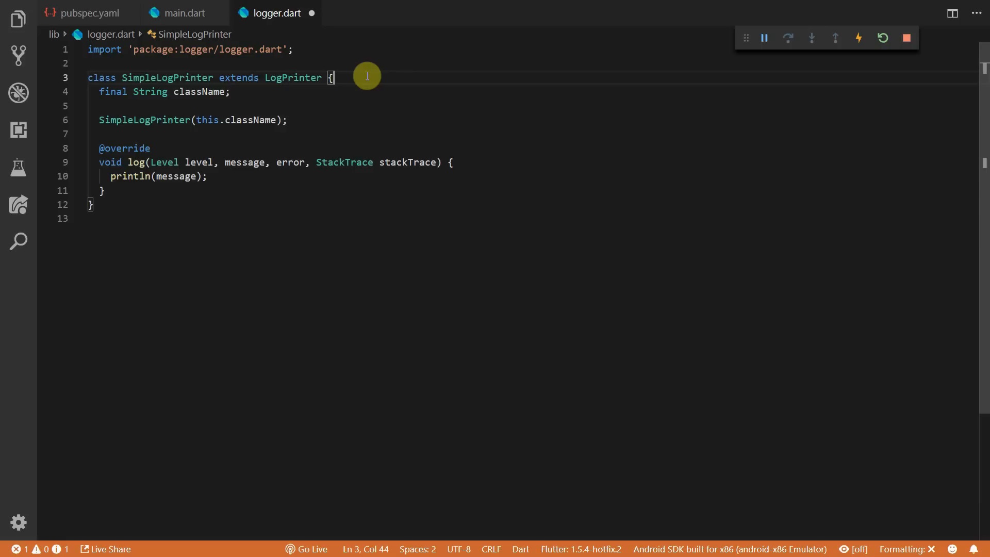
key("ctrl+s")
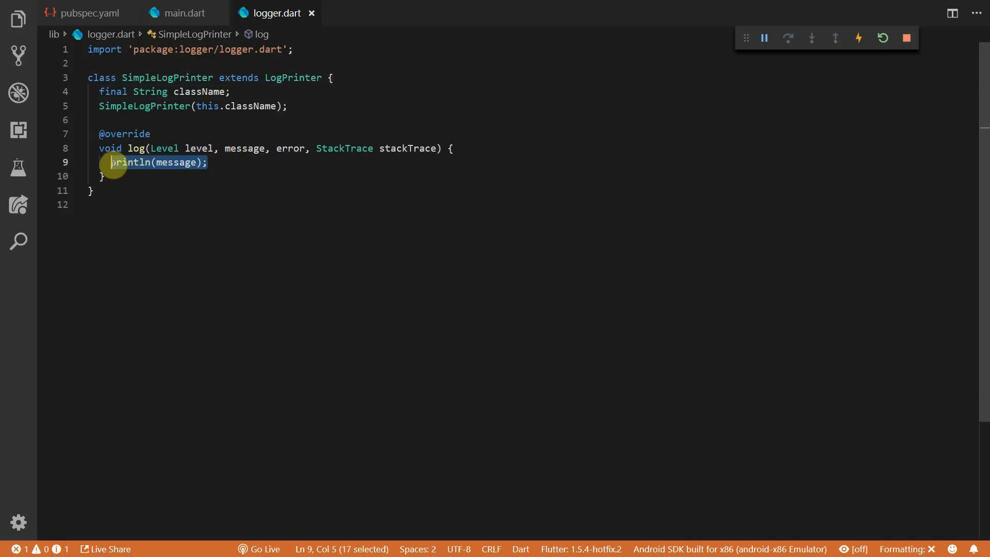
- Look up color and emoji for the level from PrettyPrinter's levelColors and levelEmojis
type("va")
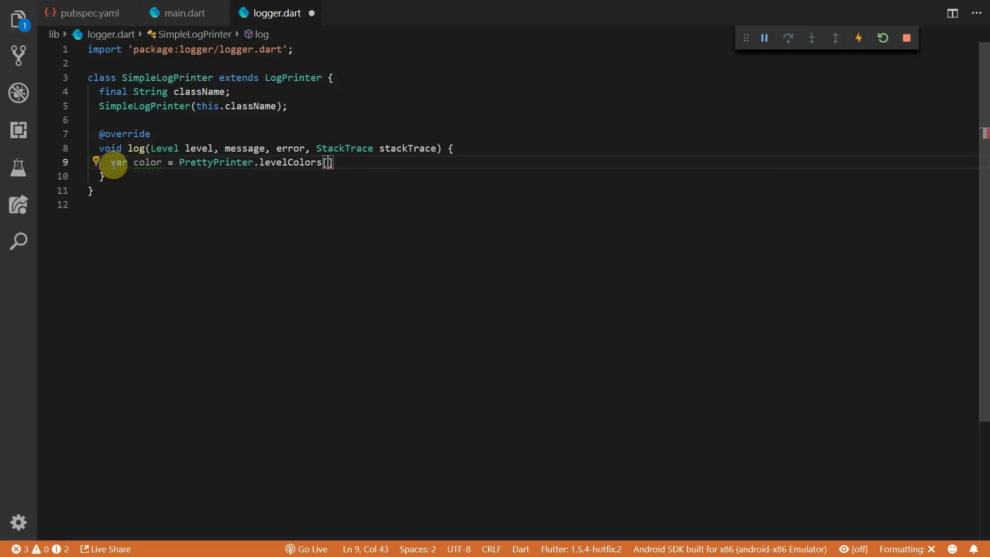
type("level];")
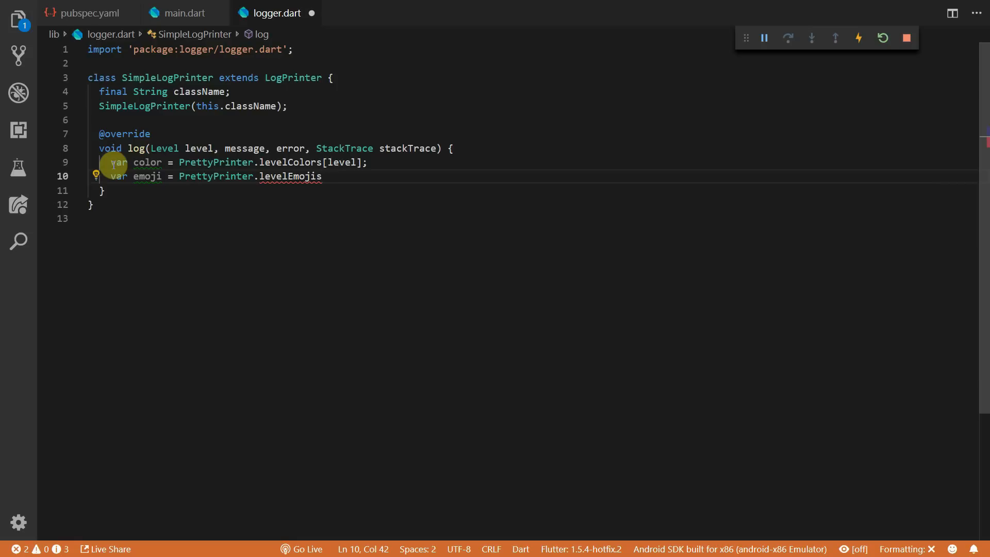
type("[level];")
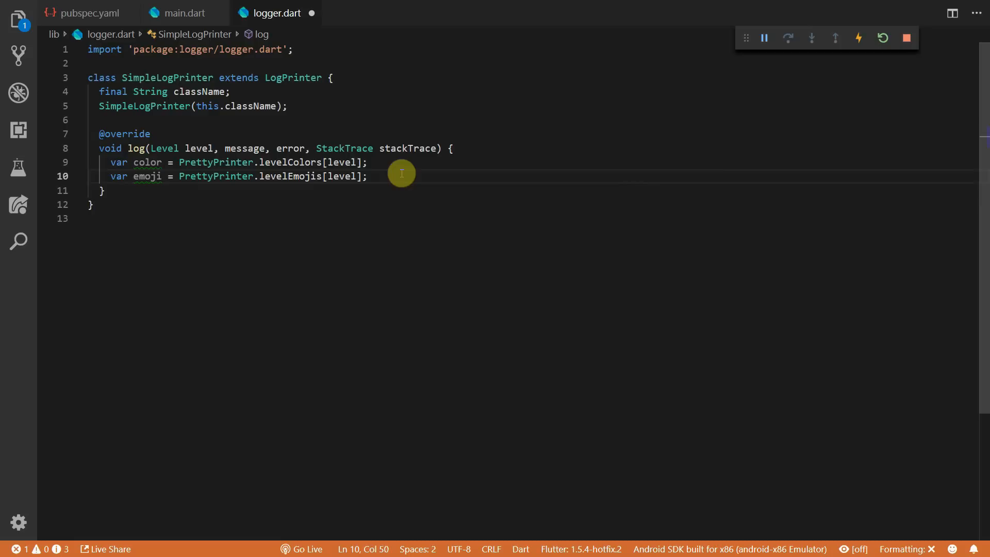
- Print the coloured '$emoji $className - $message' line, then go to main.dart
type("println(c")
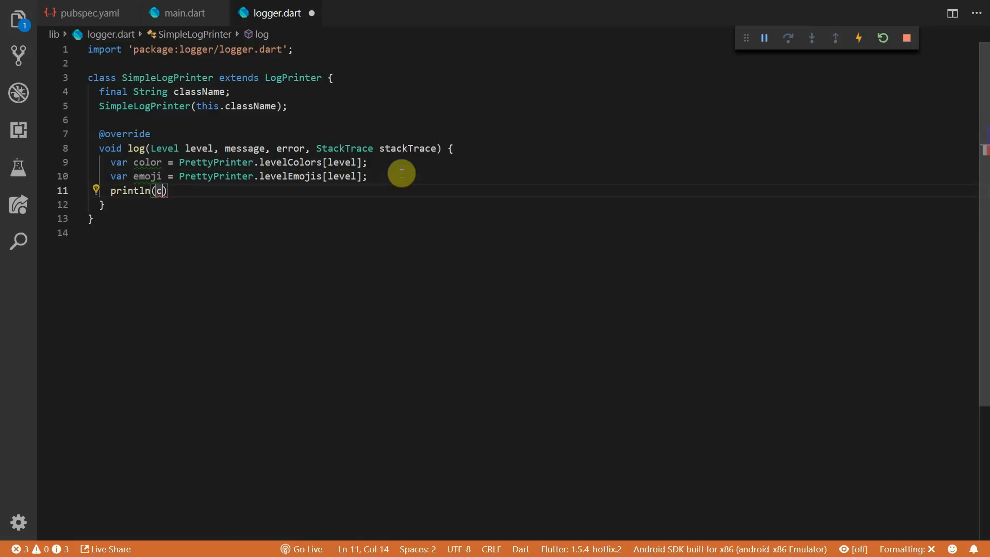
type("olor()")
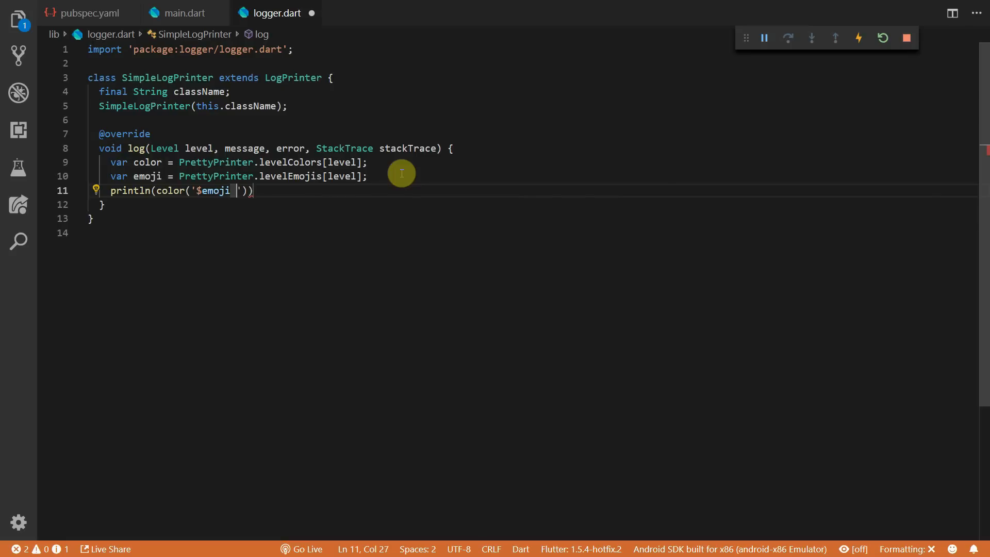
type("$clas")
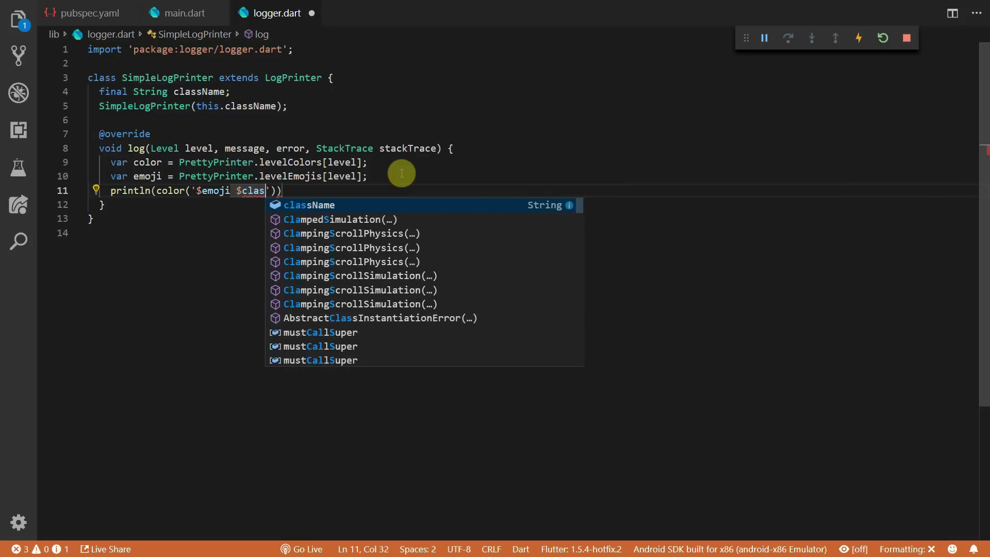
type("sName - $me")
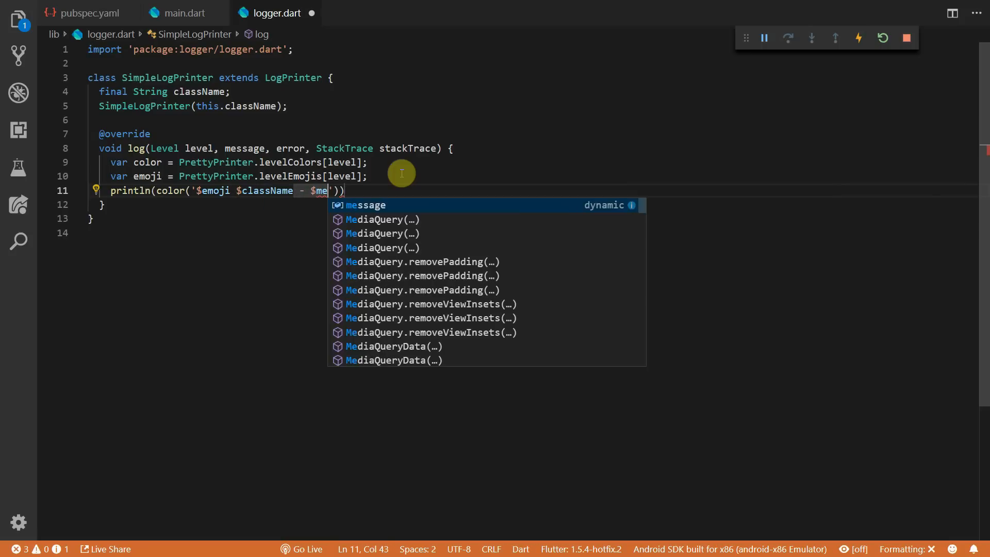
left_click(179, 12)
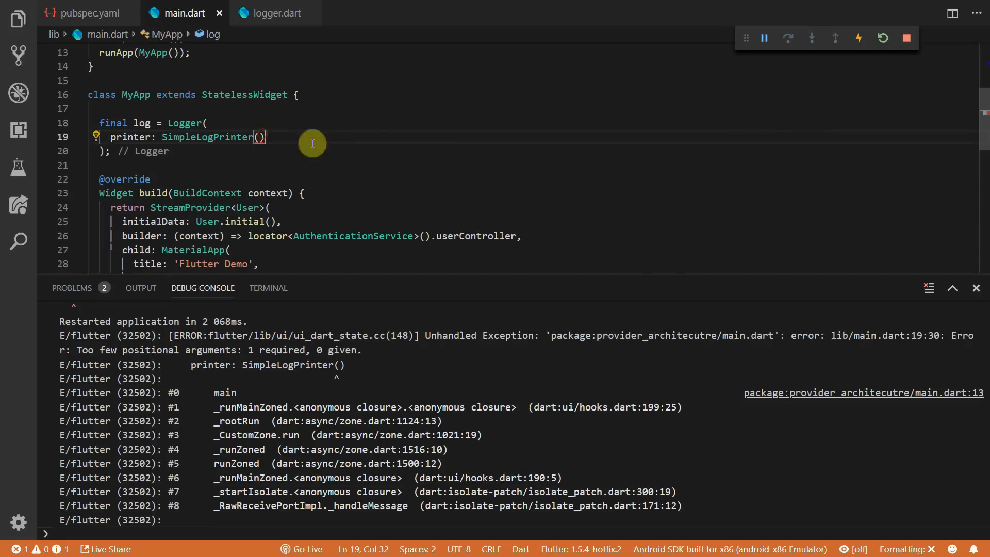
- Pass 'MyApp' to SimpleLogPrinter and hot restart to see emoji-tagged MyApp log lines
type("'My'")
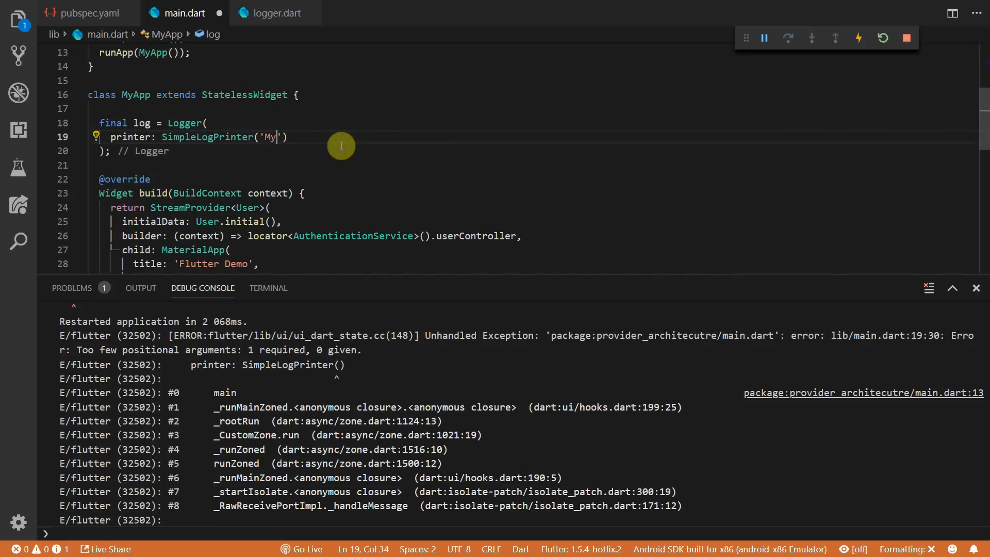
type("A")
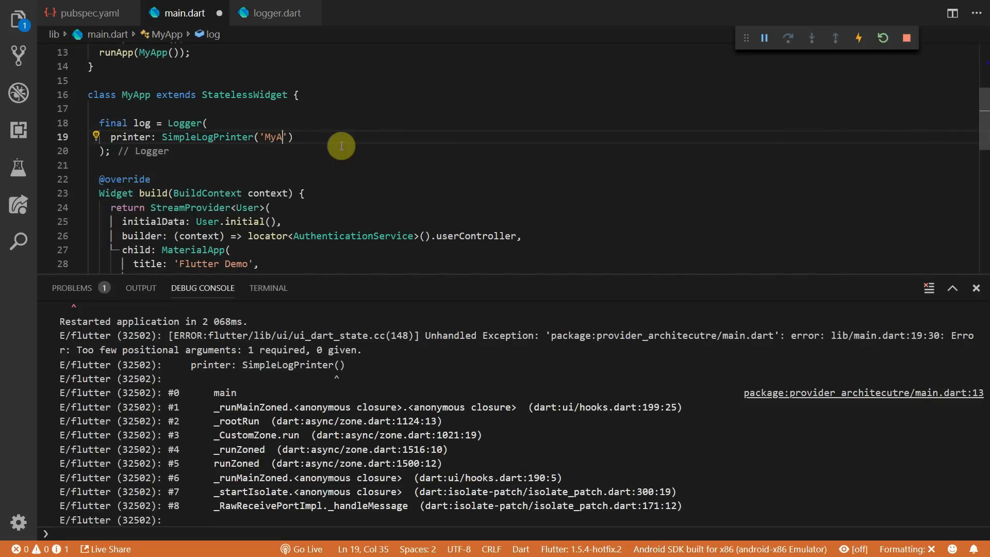
left_click(857, 38)
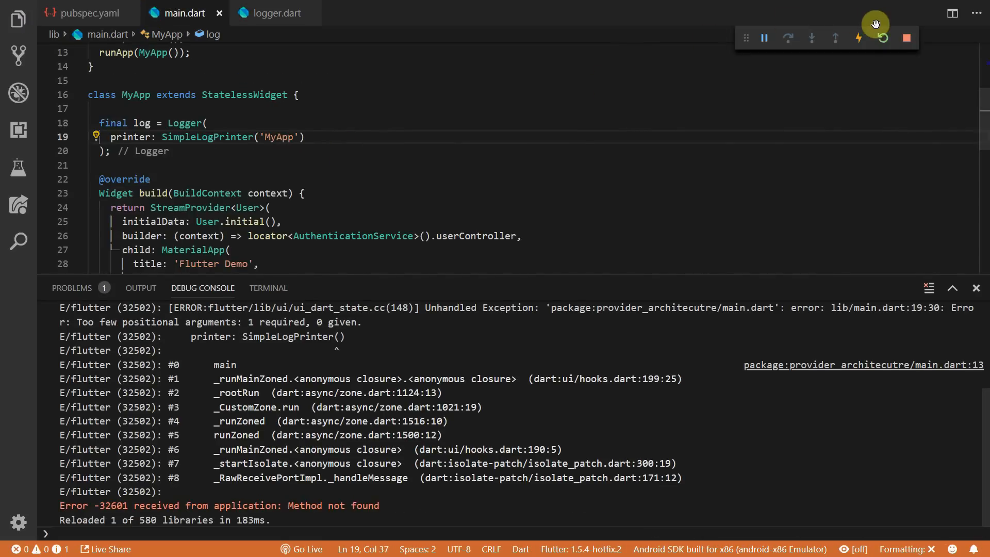
left_click(858, 38)
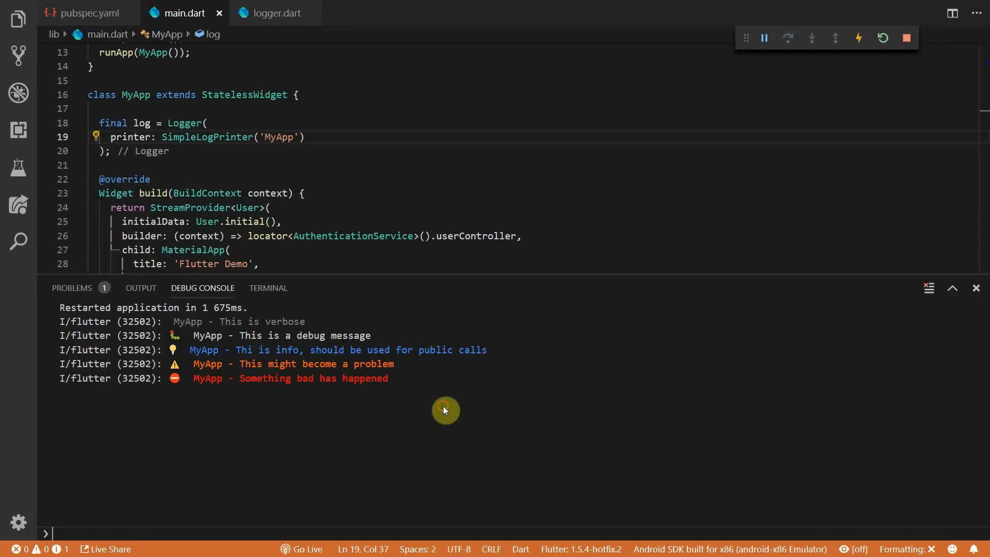
left_click(275, 12)
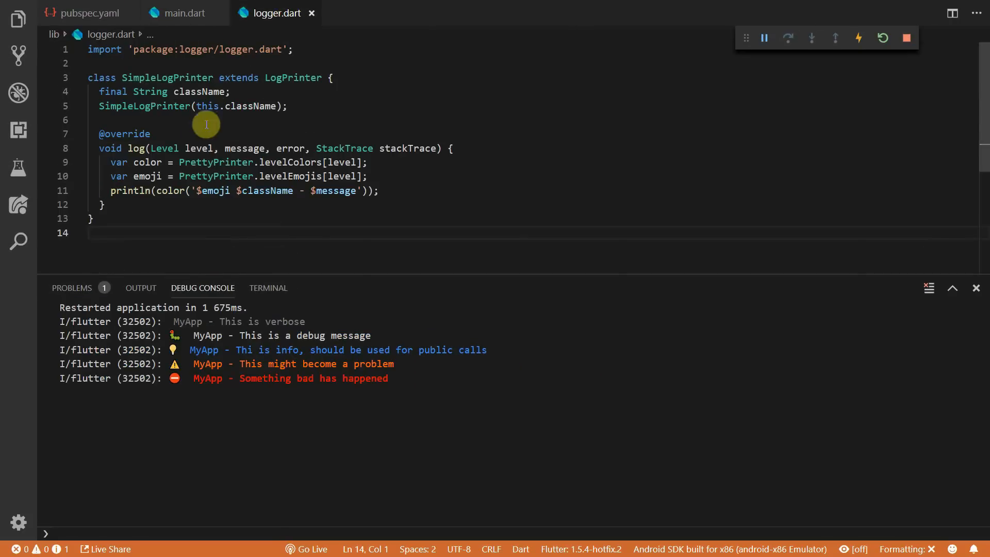
- Write a getLogger(className) helper returning Logger(printer: SimpleLogPrinter(className))
key("enter")
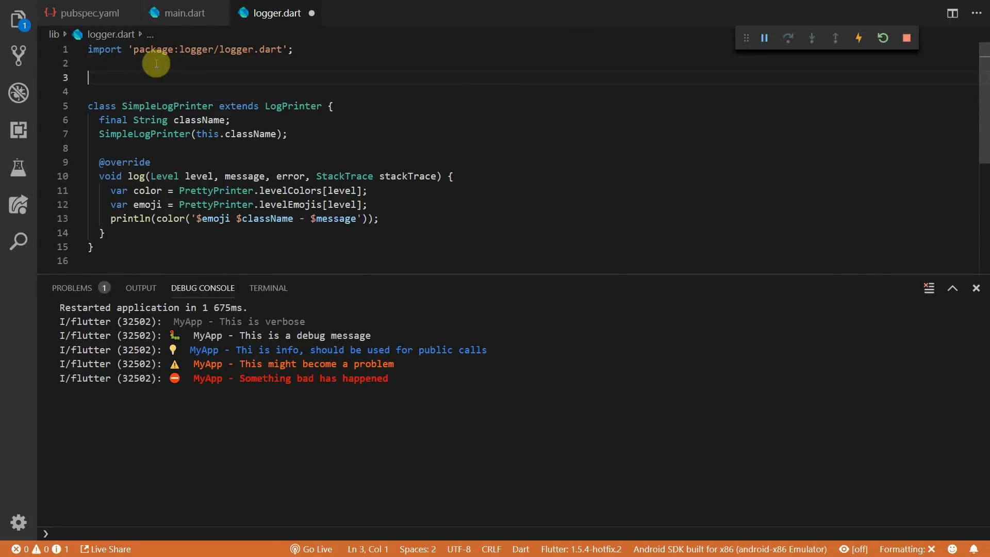
type("L")
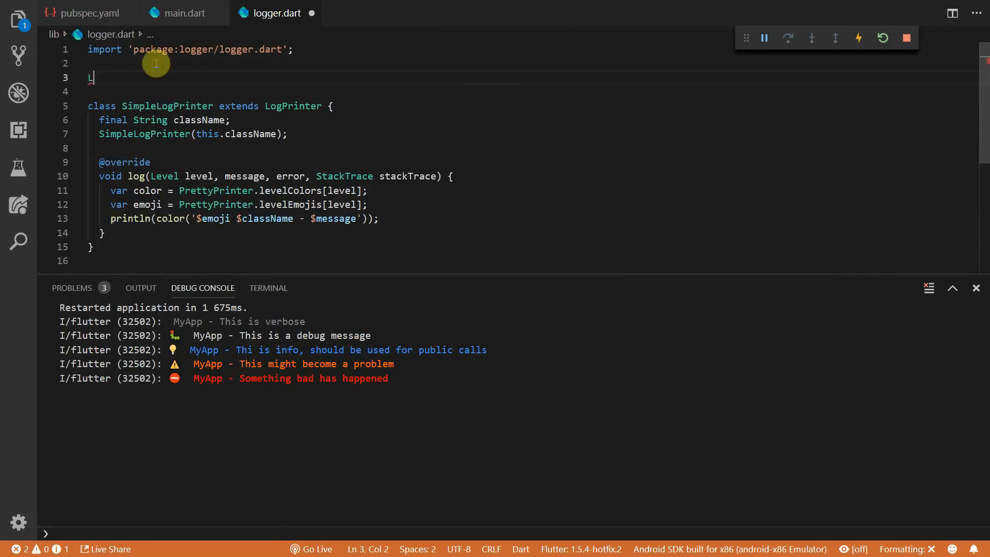
type("Logger getLogger(String className")
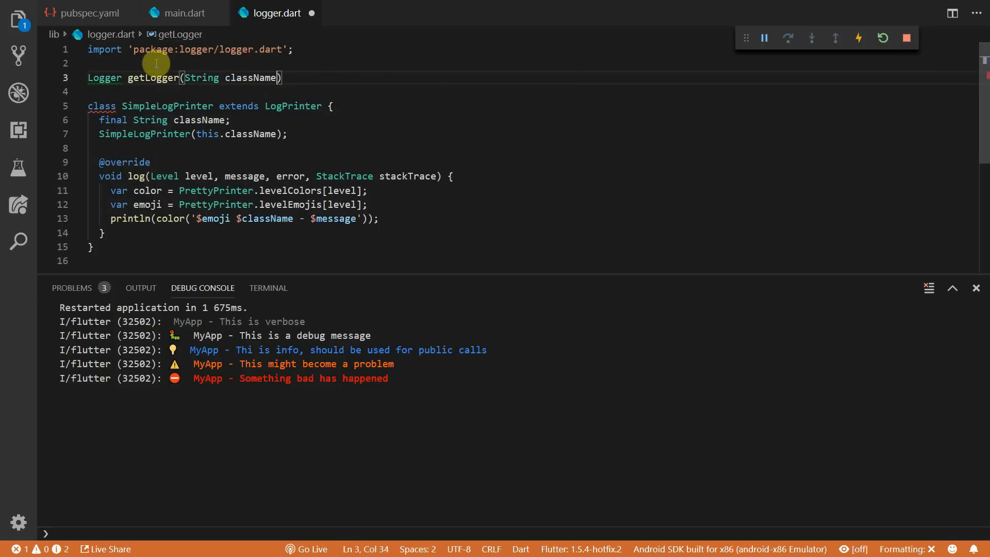
type("{")
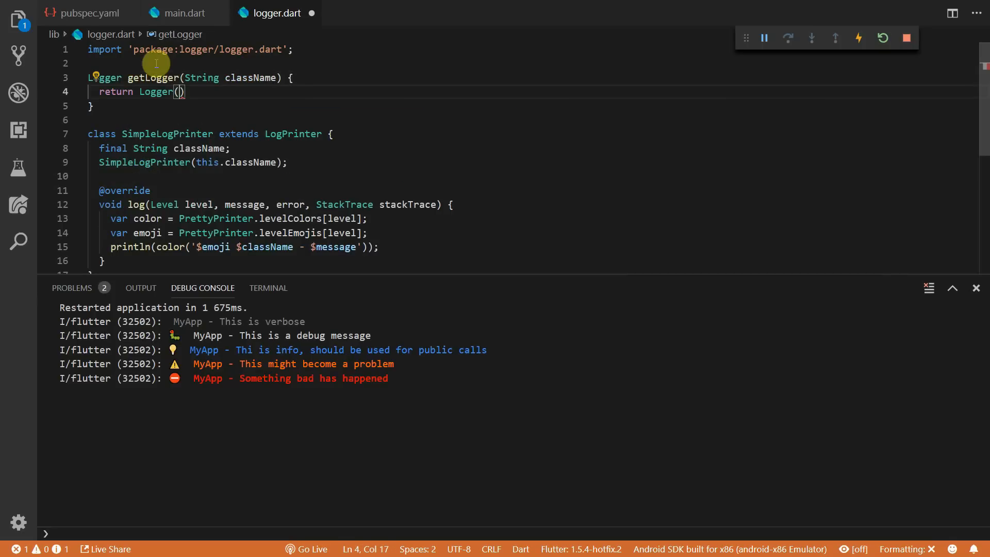
type("printer: SimpleLogPrinter(className")
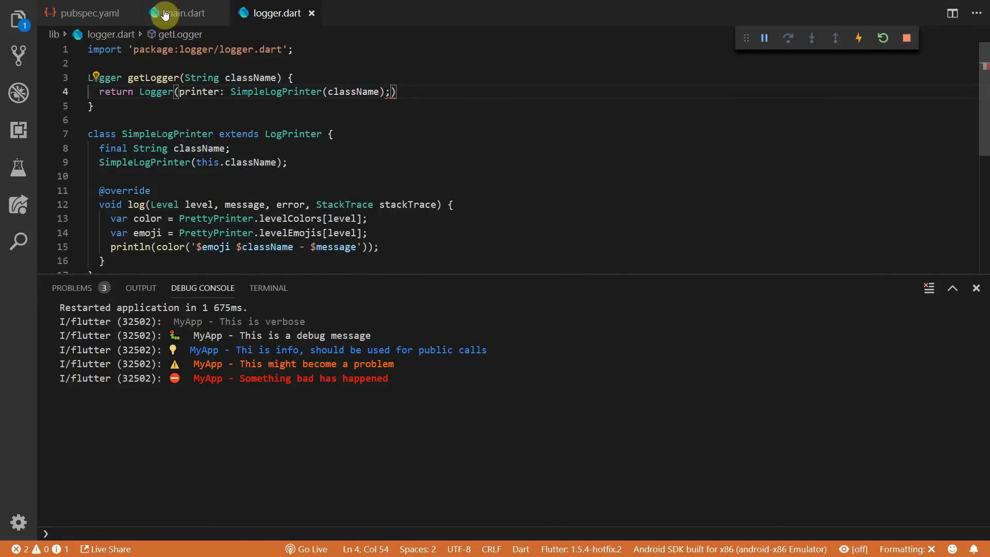
left_click(182, 12)
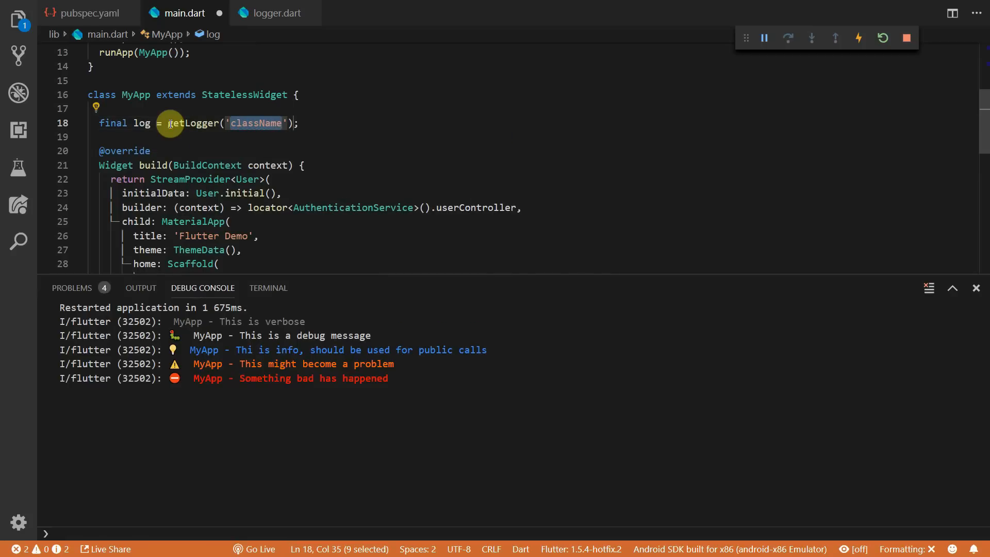
- Switch to main.dart so getLogger gets 'ClassName', then scroll through logger.dart after the restart
left_click(274, 12)
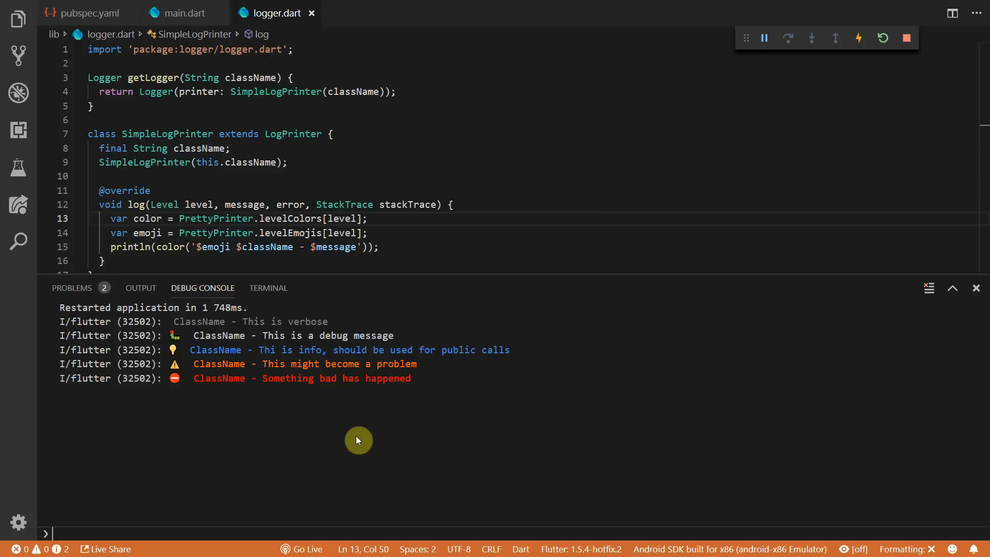
mouse_move(354, 433)
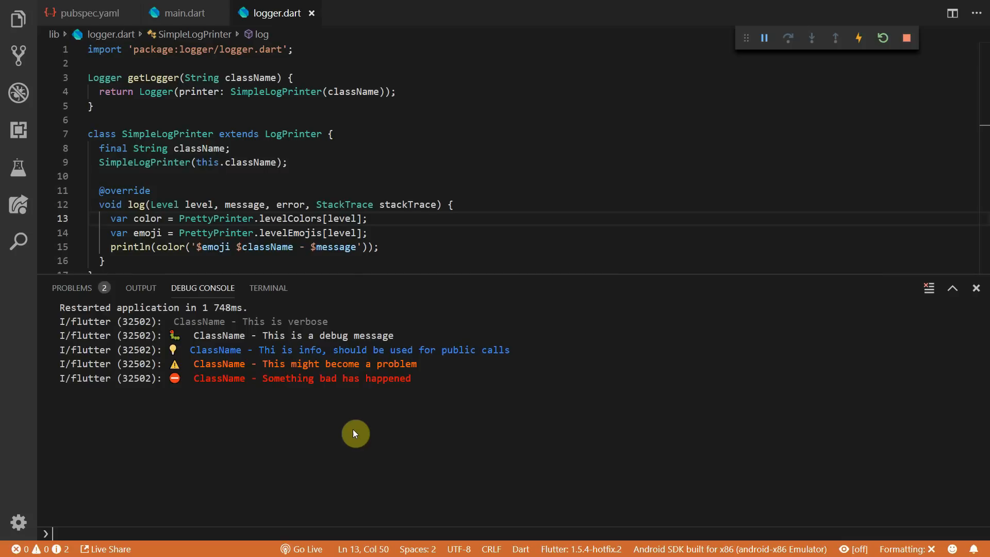
scroll("down", 3)
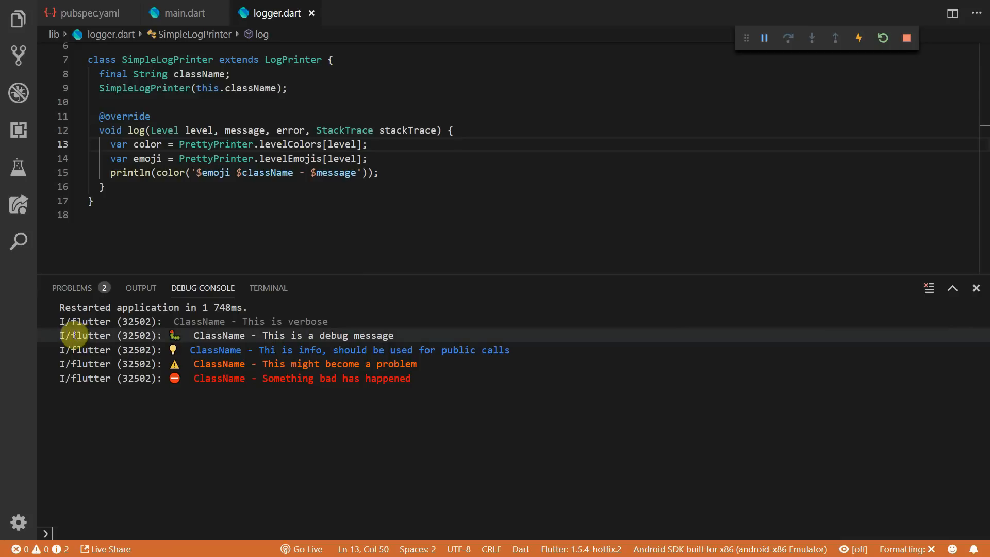
- Add Logger.level = Level.info at the top of main() and restart the app
left_click(183, 12)
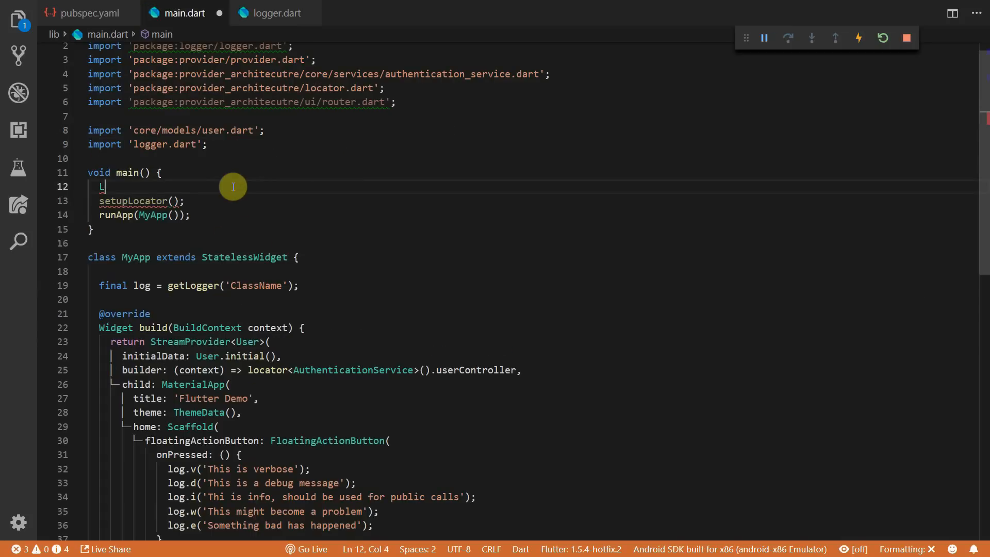
type("Logger.level = Level")
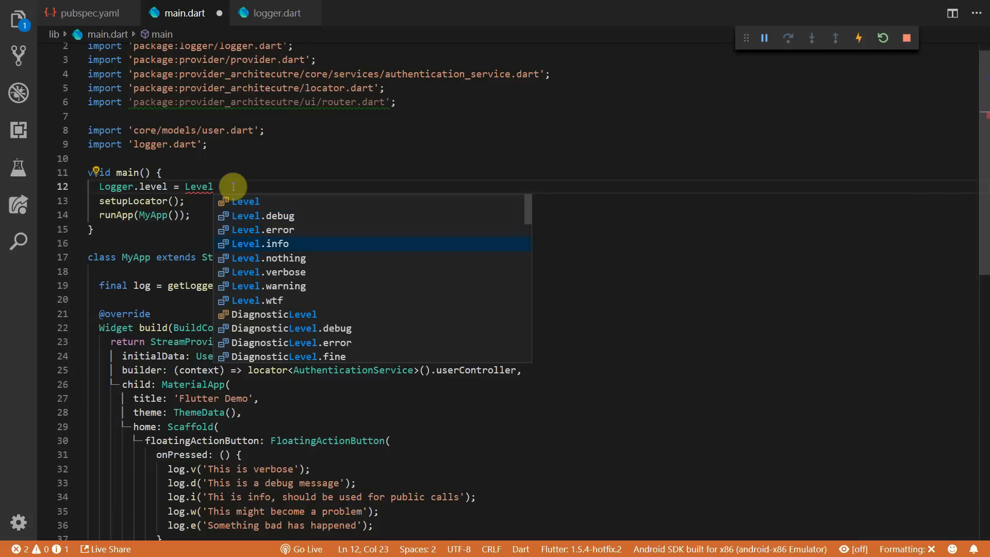
left_click(260, 243)
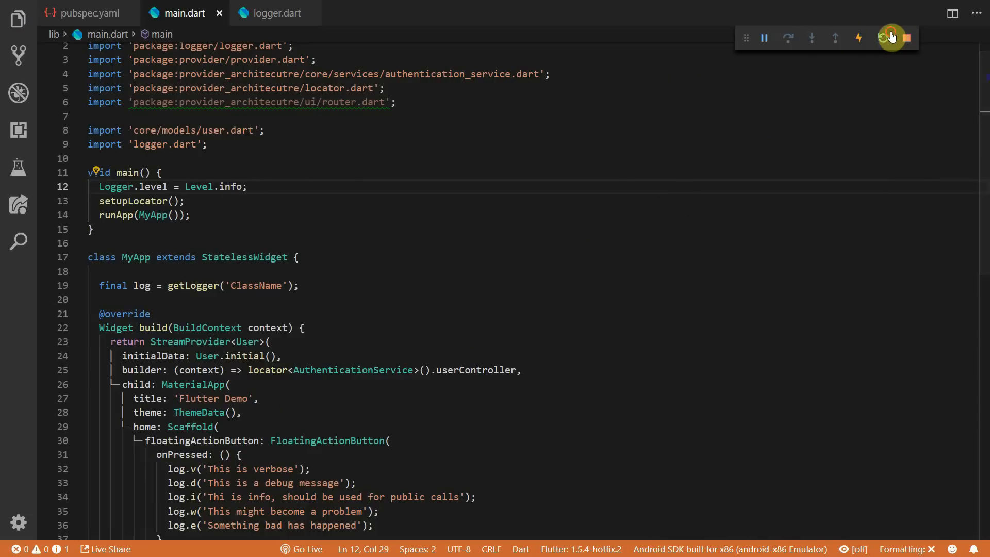
left_click(883, 37)
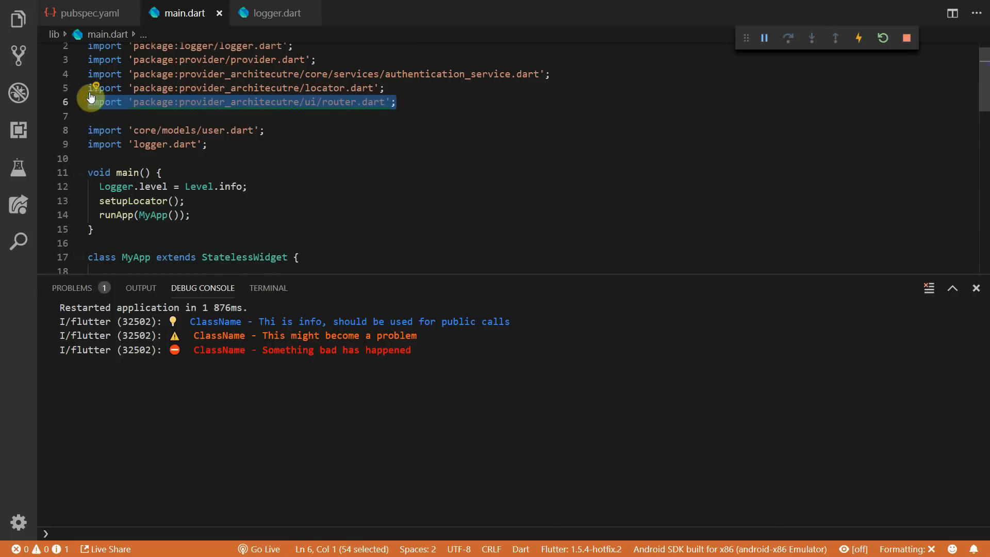
- Remove the logging code from main.dart and search the project files for 'navi' in Quick Open
key("Delete")
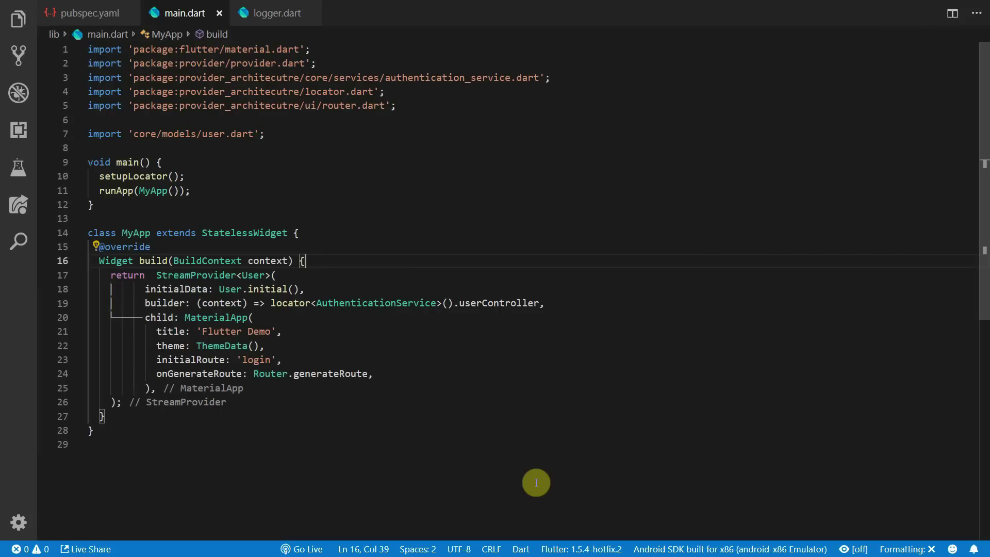
mouse_move(473, 440)
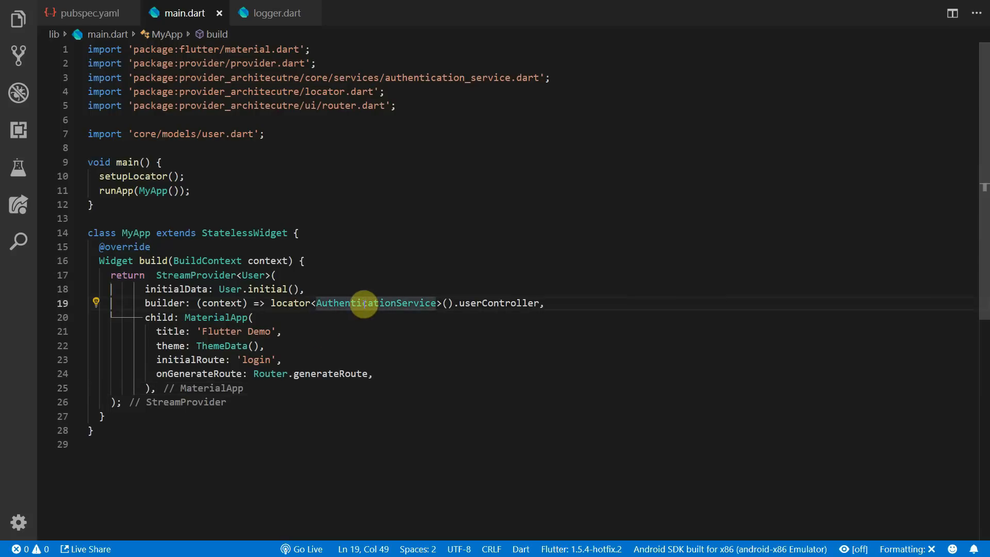
type("navi")
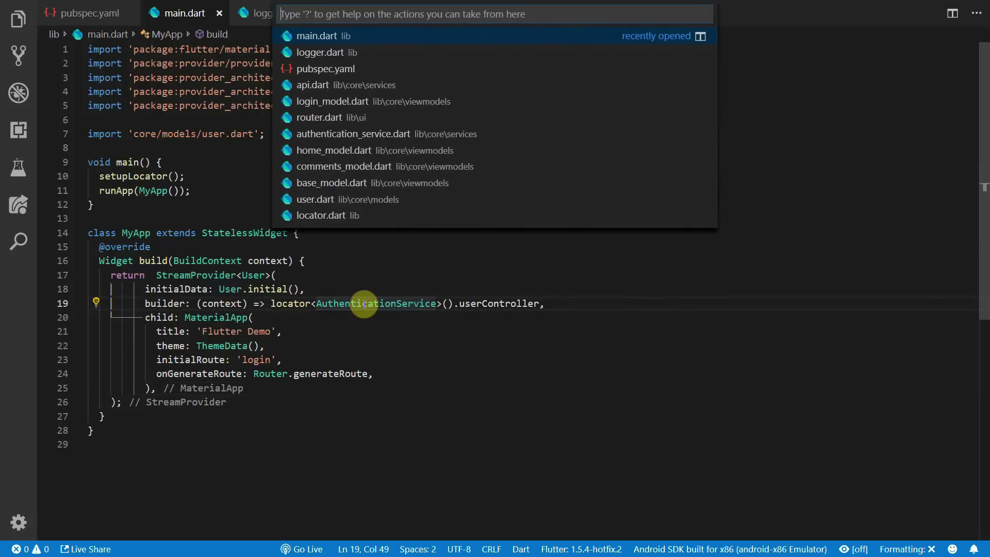
- In router.dart declare final log = getLogger('Router'); above the Router class with the logger import
left_click(319, 116)
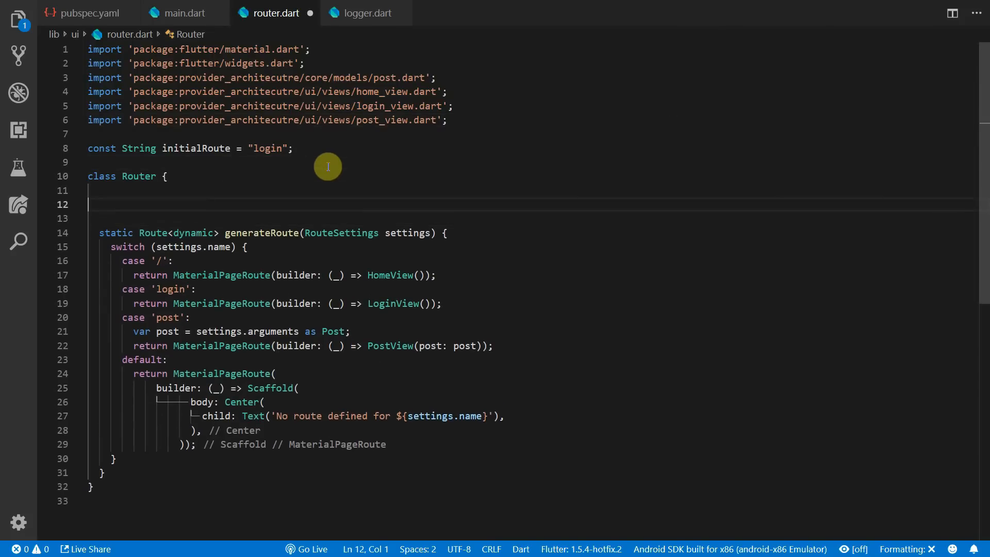
type("final log = getLogger('className")
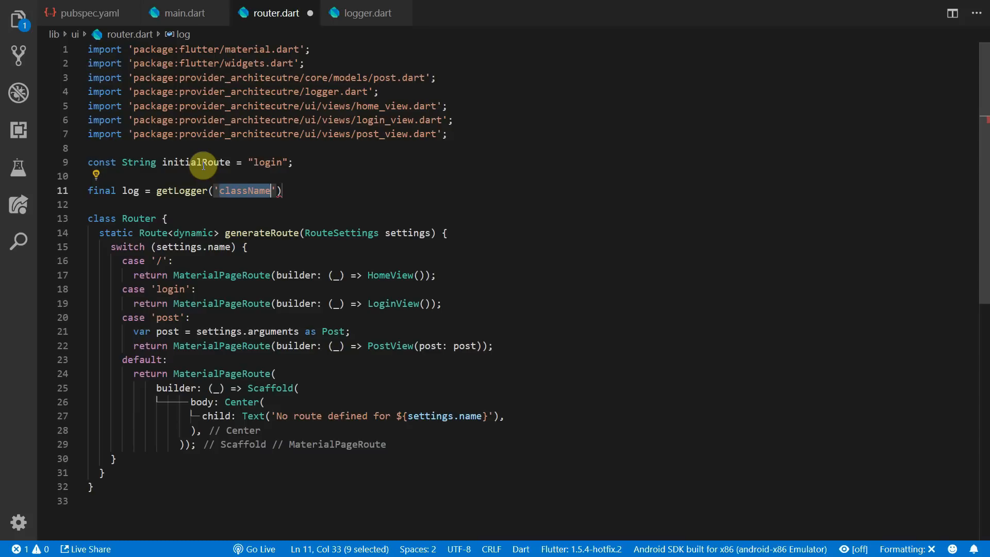
type("Router")
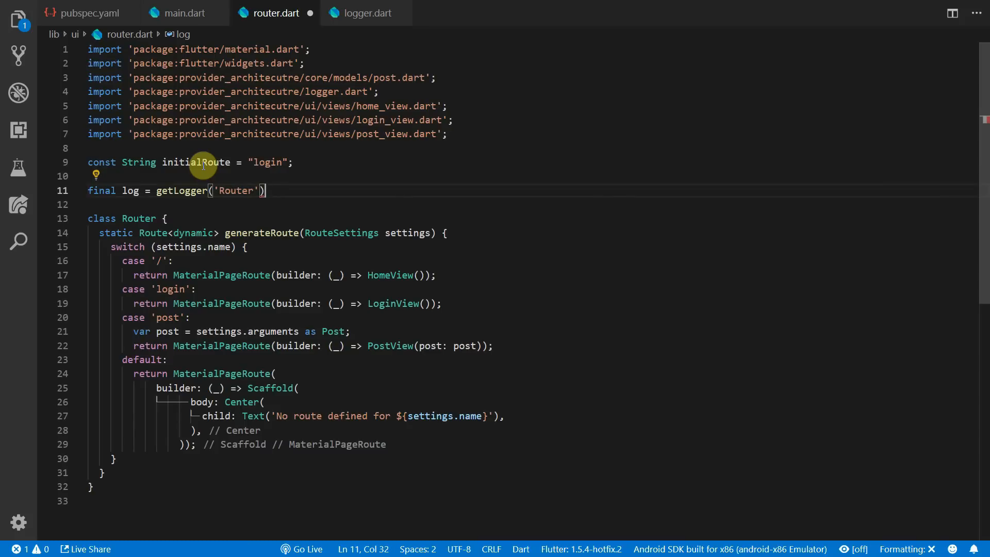
type(";")
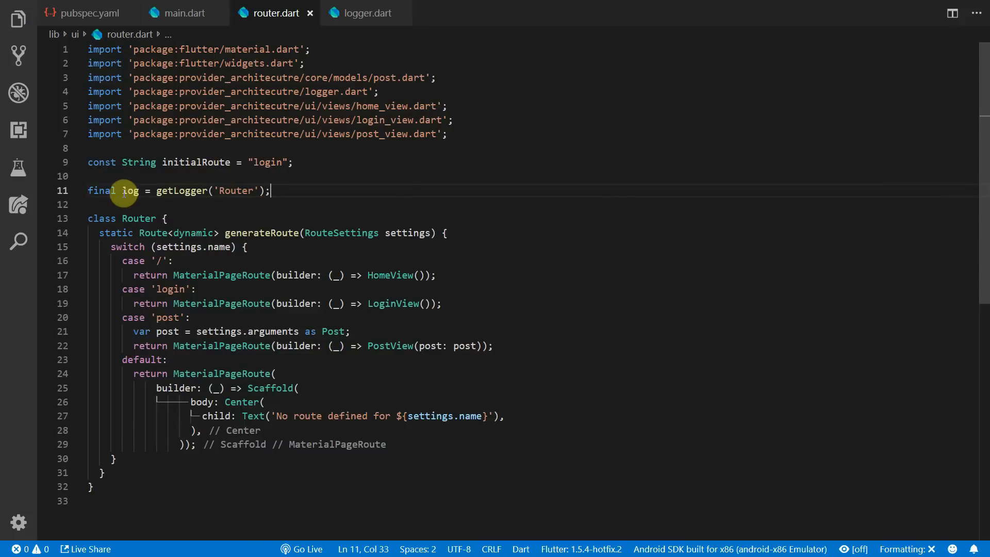
- Log 'generateRoute | name: ${settings.name} arguments: ${settings.arguments}' via log.i and save router.dart
type("log.i('")
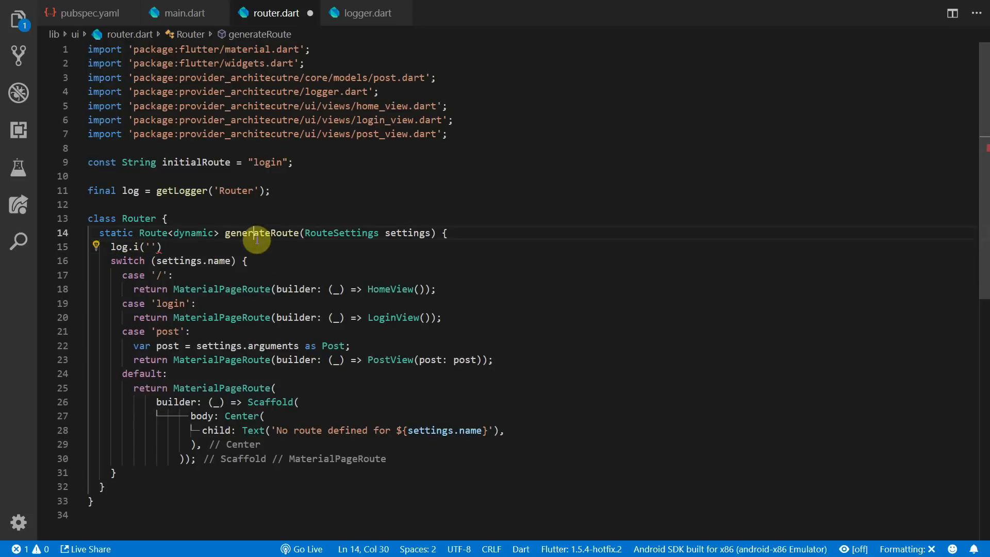
type("generateRoute")
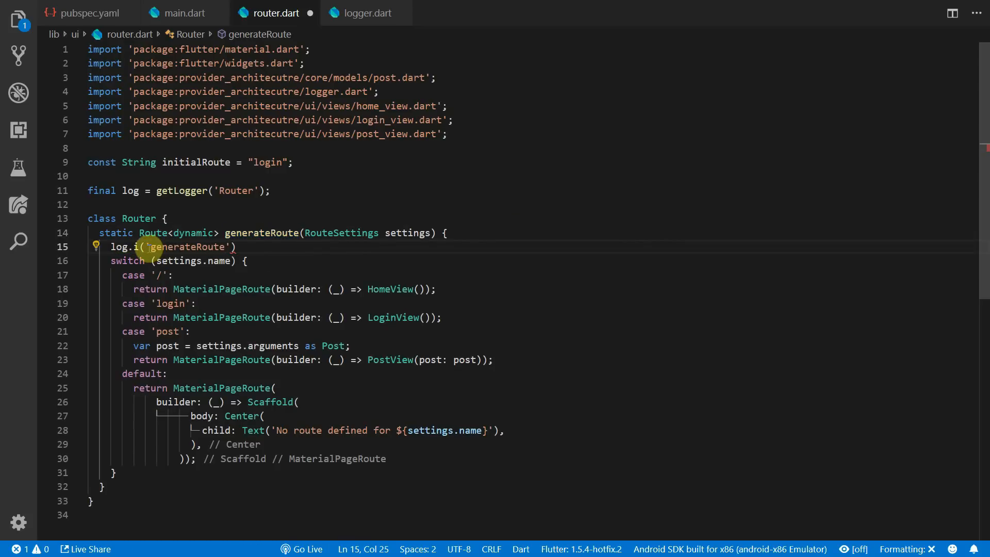
type("| name:$se")
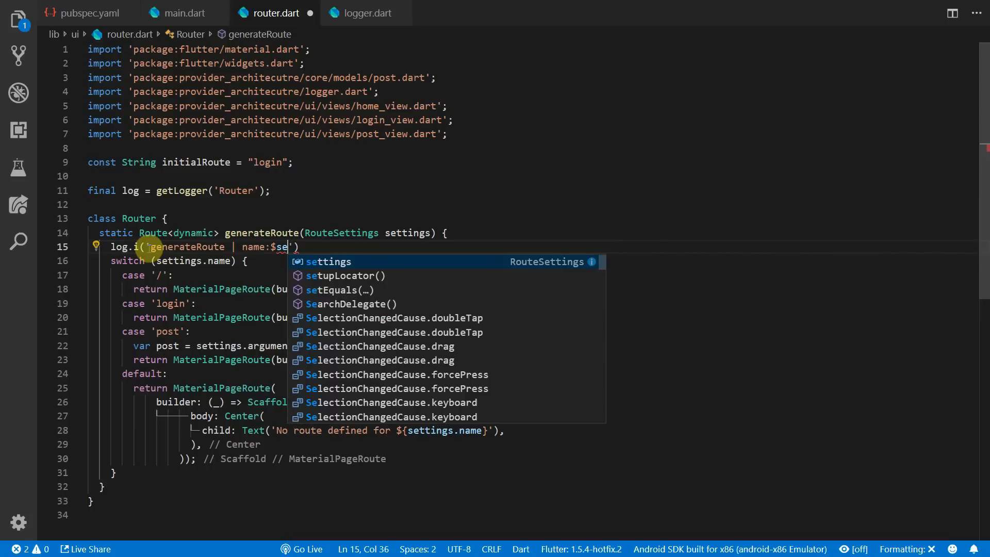
type("{")
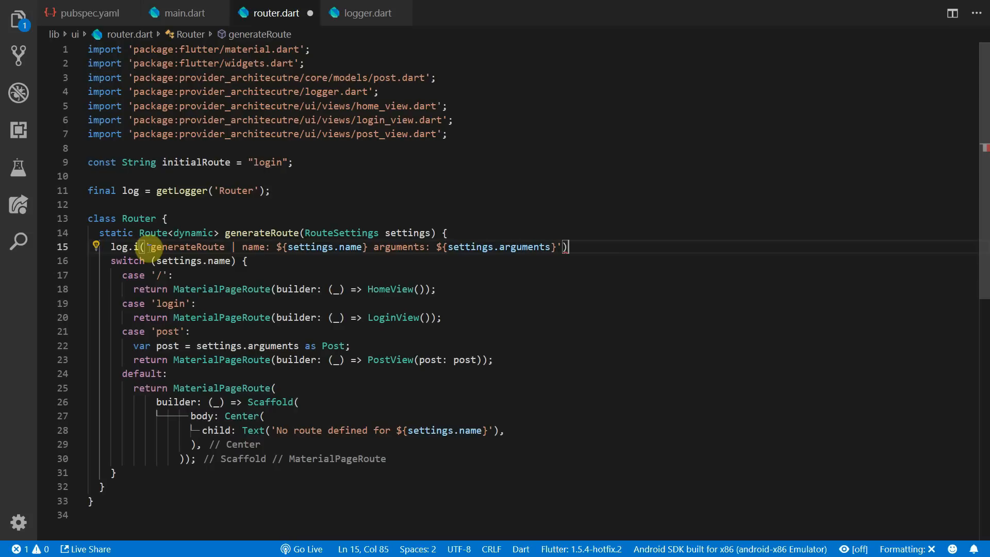
type(";")
key("Enter")
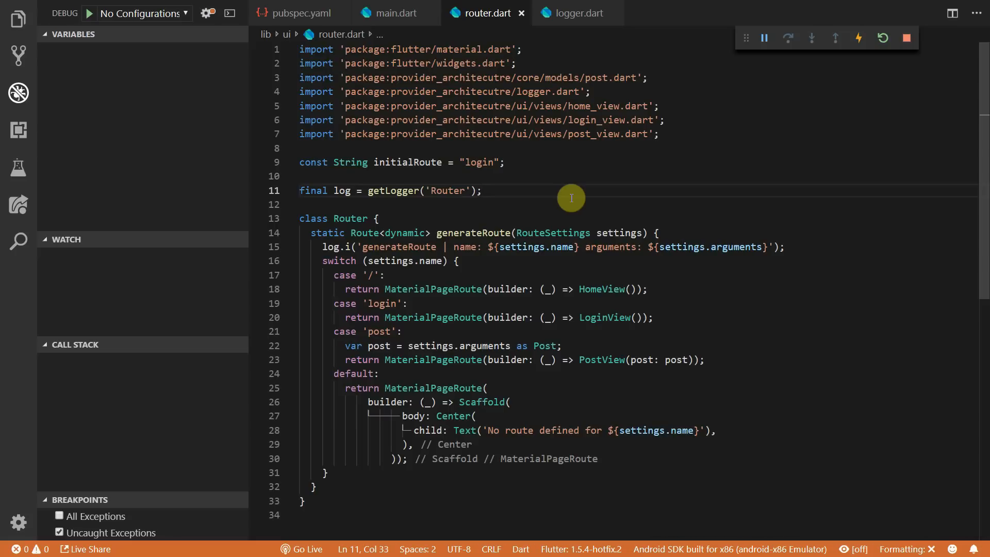
mouse_move(196, 239)
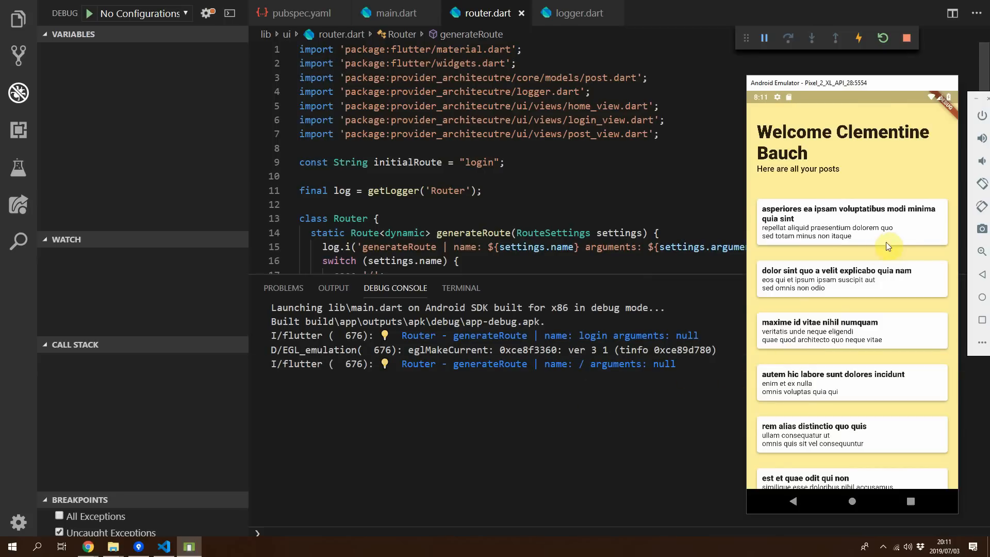
- Tap a post in the emulator to trigger the /post route log, then return the caret to router.dart
left_click(850, 221)
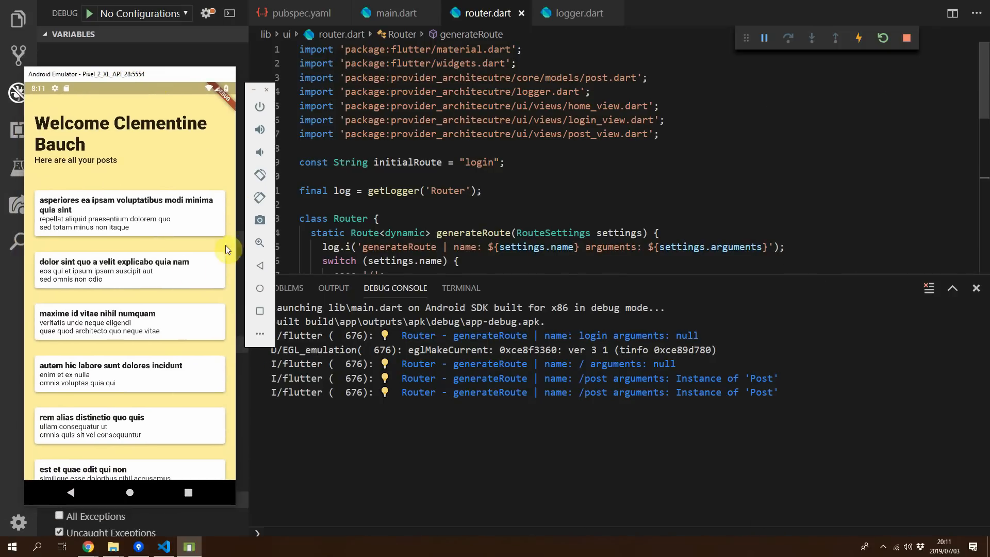
mouse_move(203, 254)
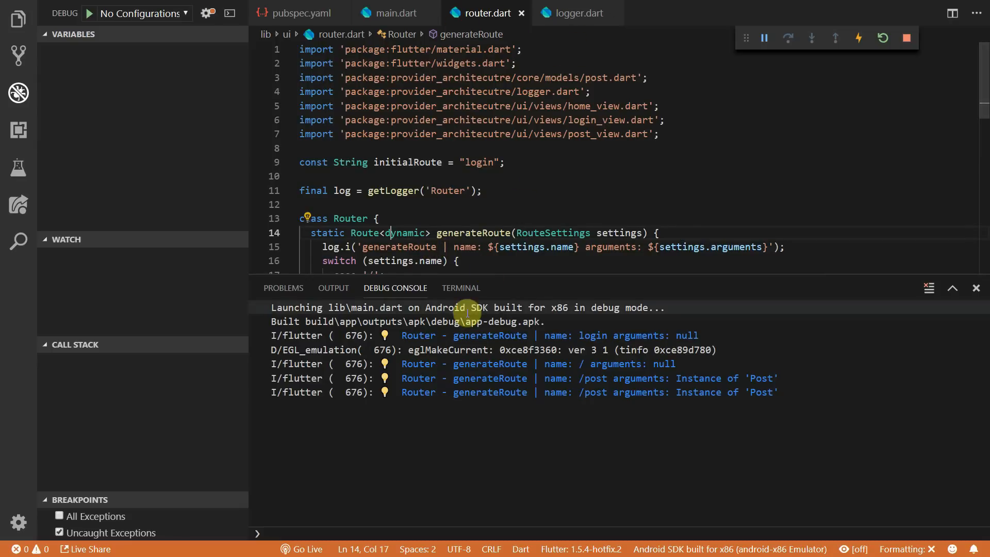
left_click(975, 288)
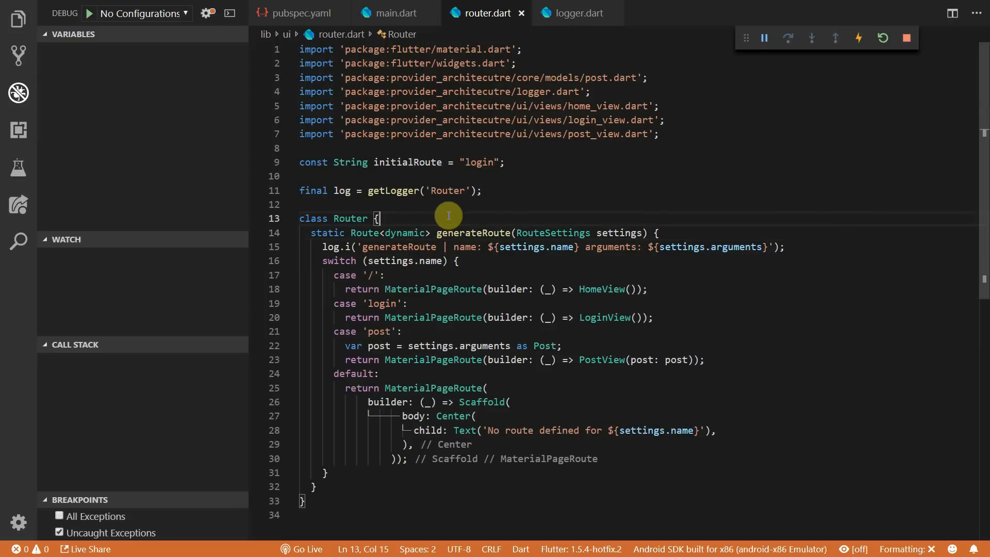